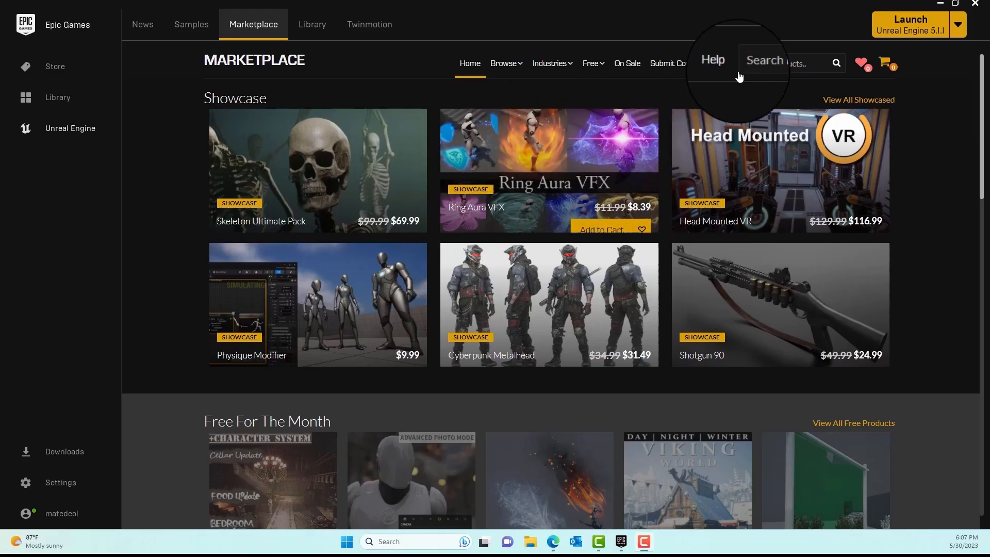
Step: Search the Marketplace for 'cesium for unreal' and open the Cesium for Unreal product page
{"action": "type", "text": "cesium"}
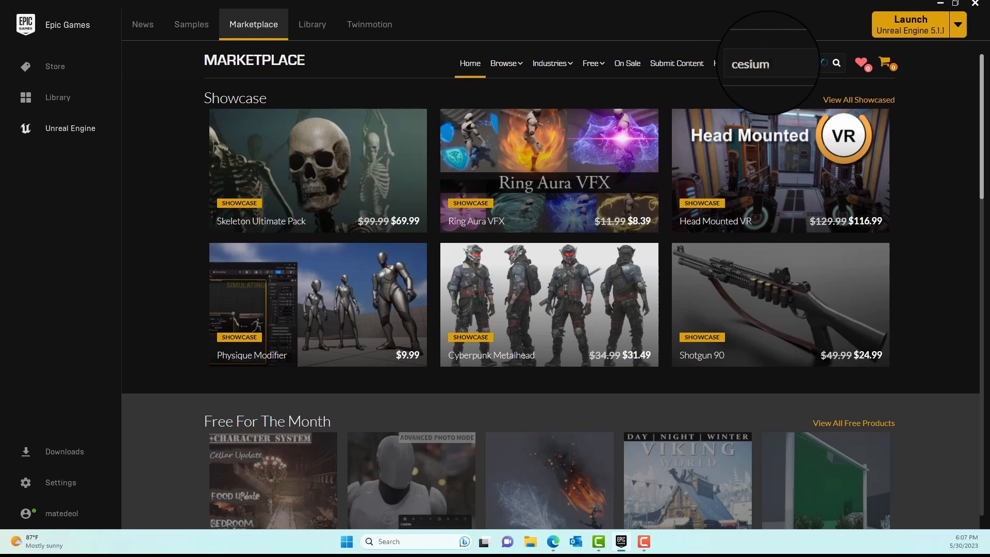
{"action": "type", "text": "for unrea"}
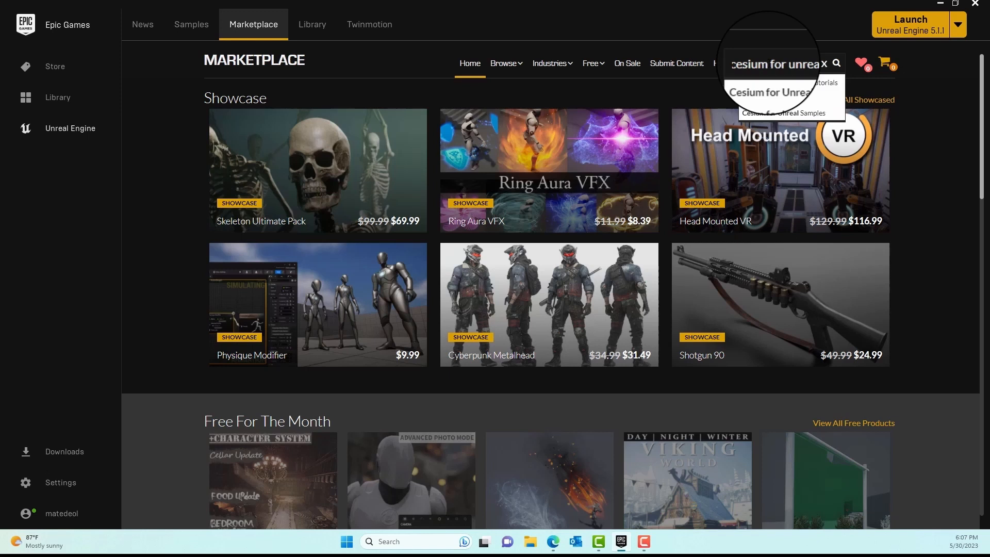
{"action": "left_click", "coordinate": [769, 93]}
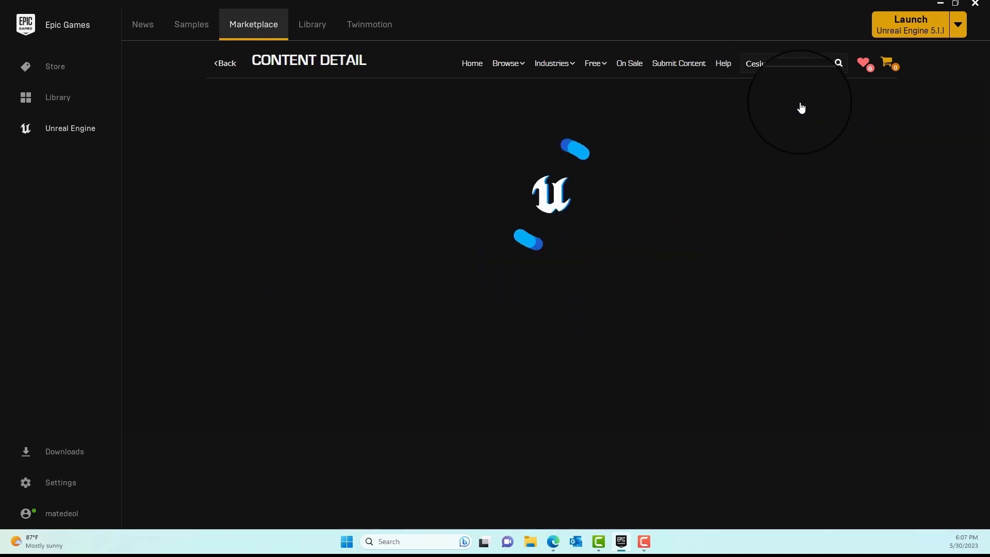
{"action": "left_click", "coordinate": [836, 62]}
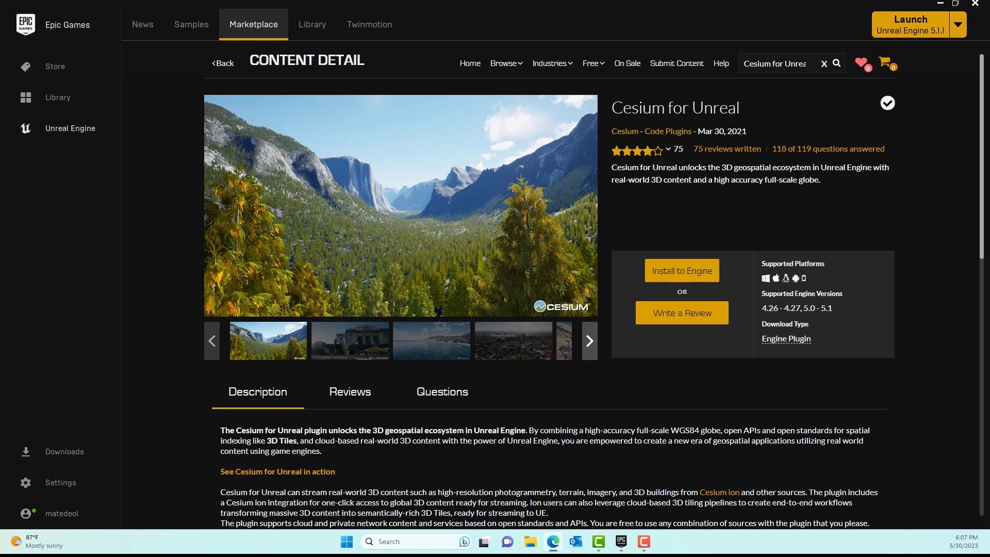
{"action": "mouse_move", "coordinate": [833, 302]}
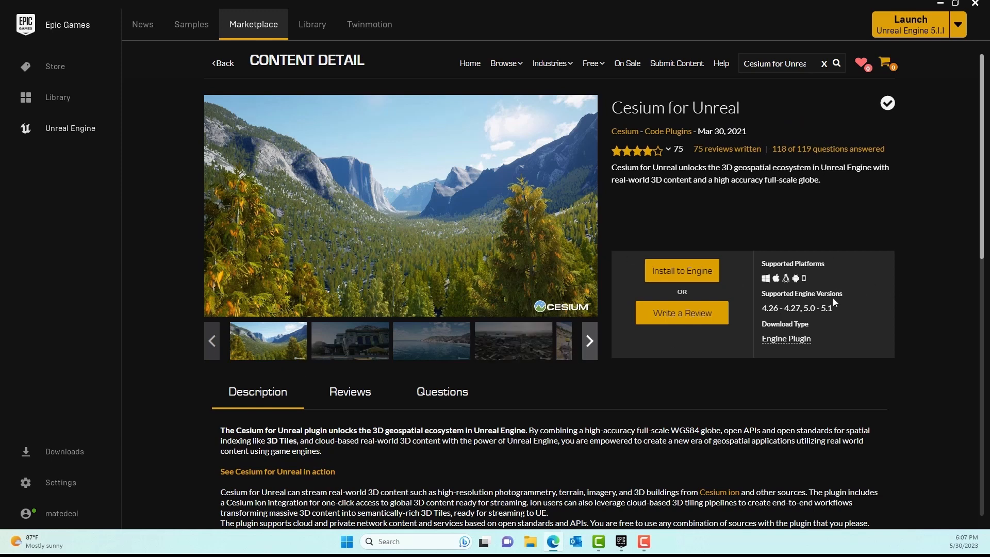
Step: Install Cesium for Unreal to engine slot 5.1, then show the Library of engines and projects
{"action": "left_click", "coordinate": [681, 271]}
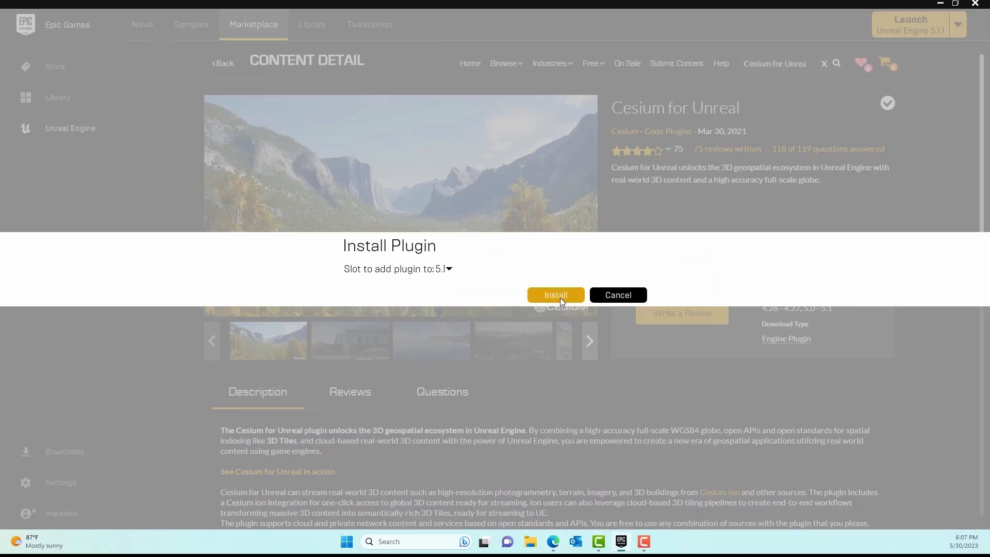
{"action": "left_click", "coordinate": [555, 295]}
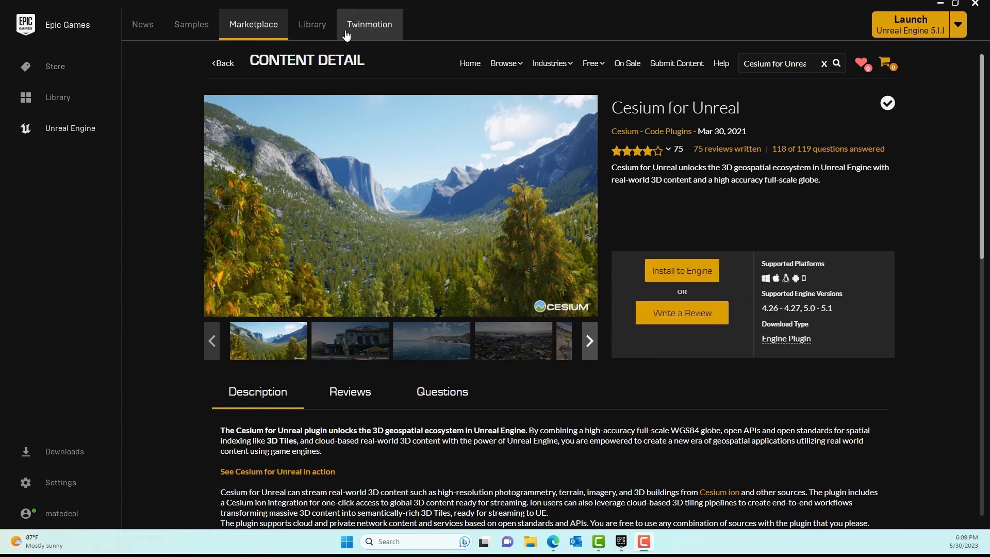
{"action": "left_click", "coordinate": [311, 23]}
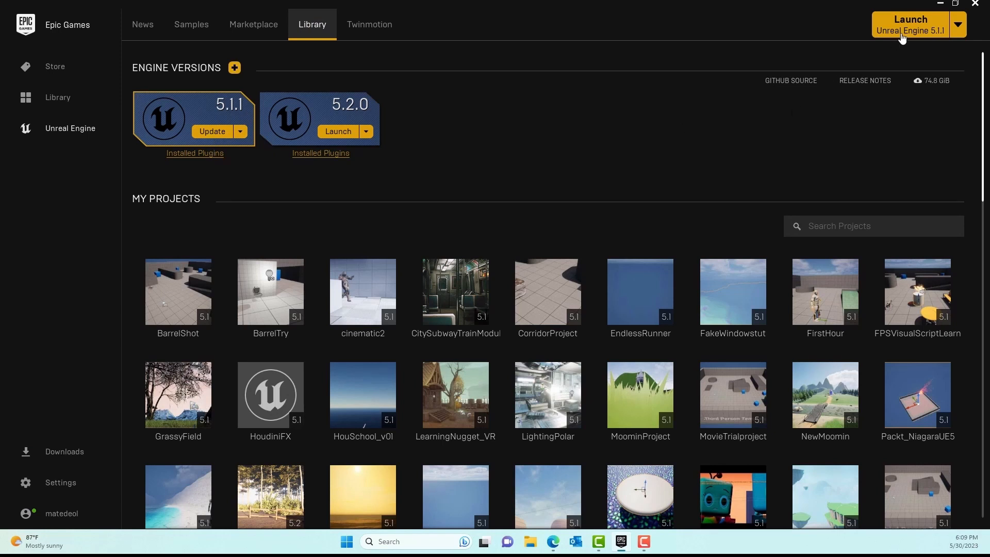
Step: Launch UE 5.1.1 and create a Games > Blank project named CesiumTut
{"action": "left_click", "coordinate": [910, 24]}
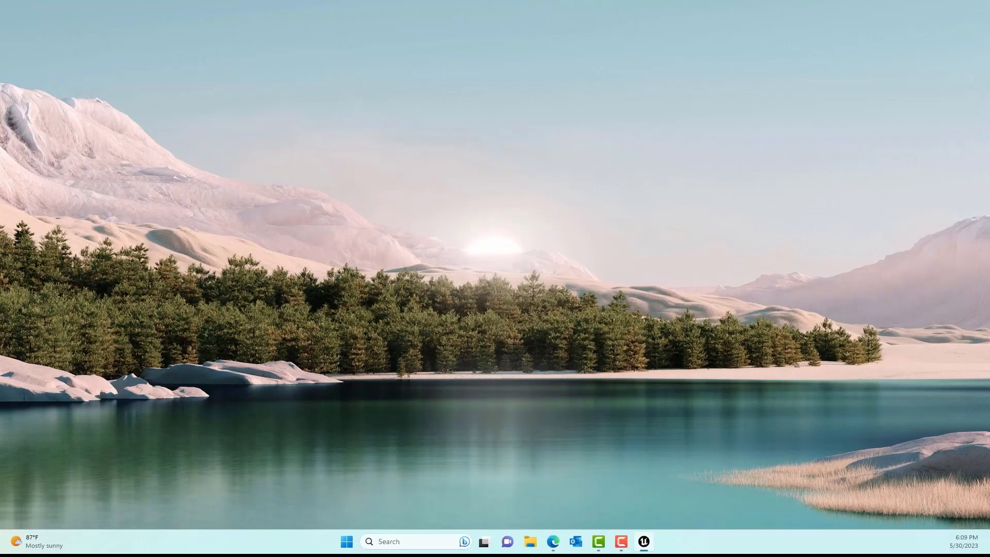
{"action": "left_click", "coordinate": [643, 542]}
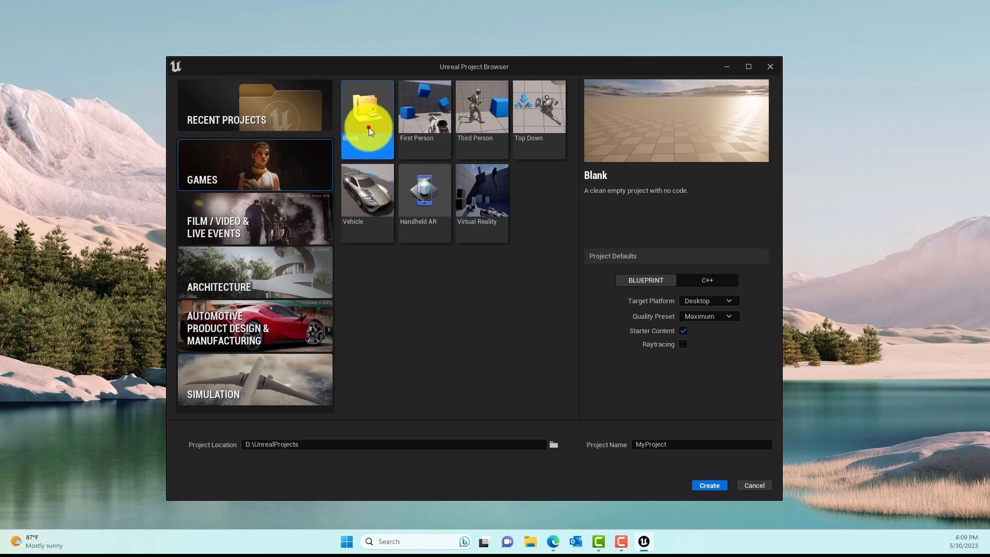
{"action": "left_click", "coordinate": [701, 444]}
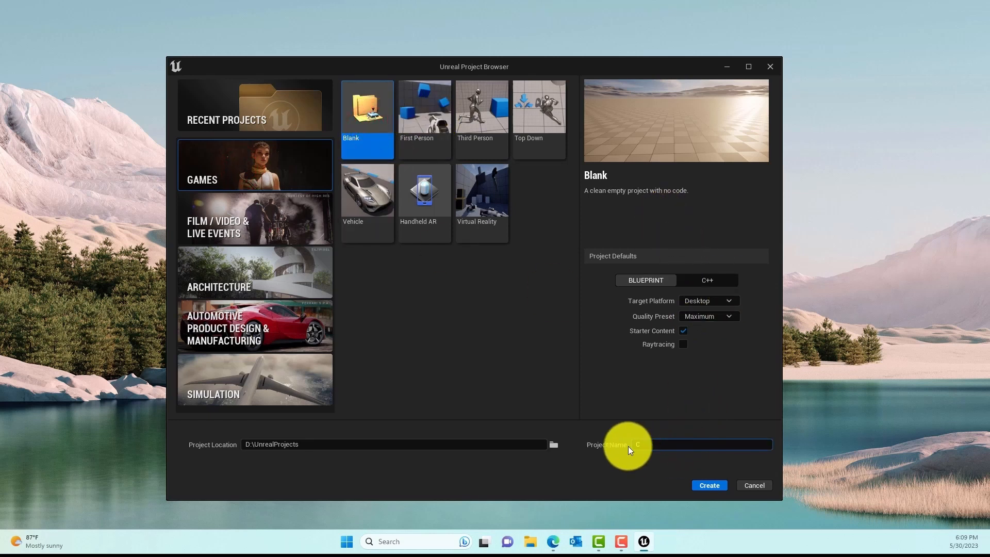
{"action": "type", "text": "CesiumTut"}
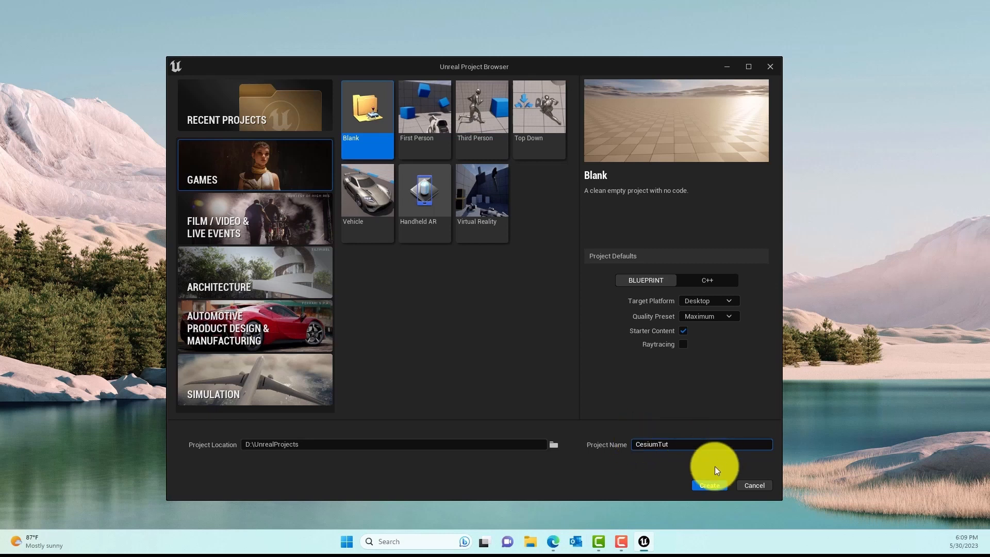
{"action": "left_click", "coordinate": [709, 485]}
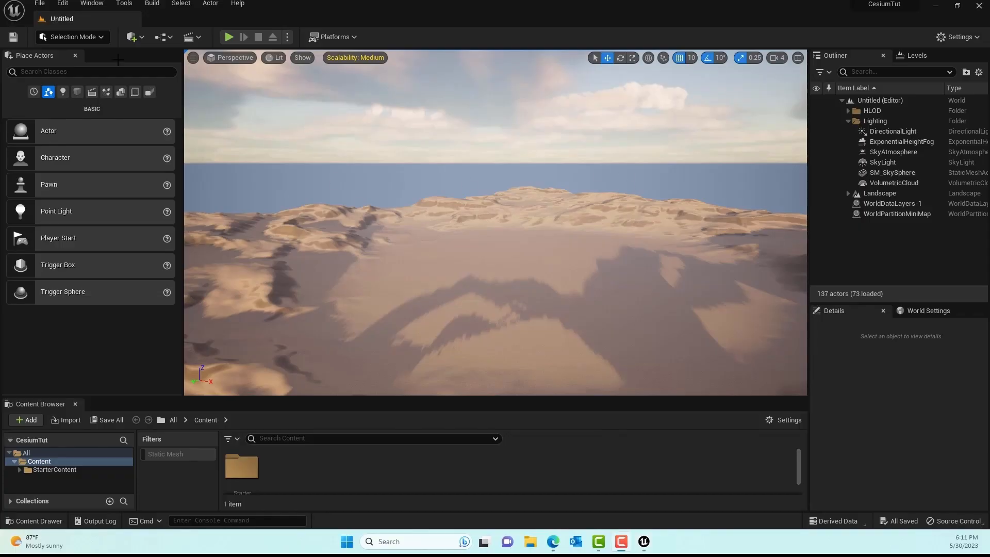
Step: Enable the Cesium for Unreal plugin in Edit > Plugins and restart the editor
{"action": "left_click", "coordinate": [62, 4]}
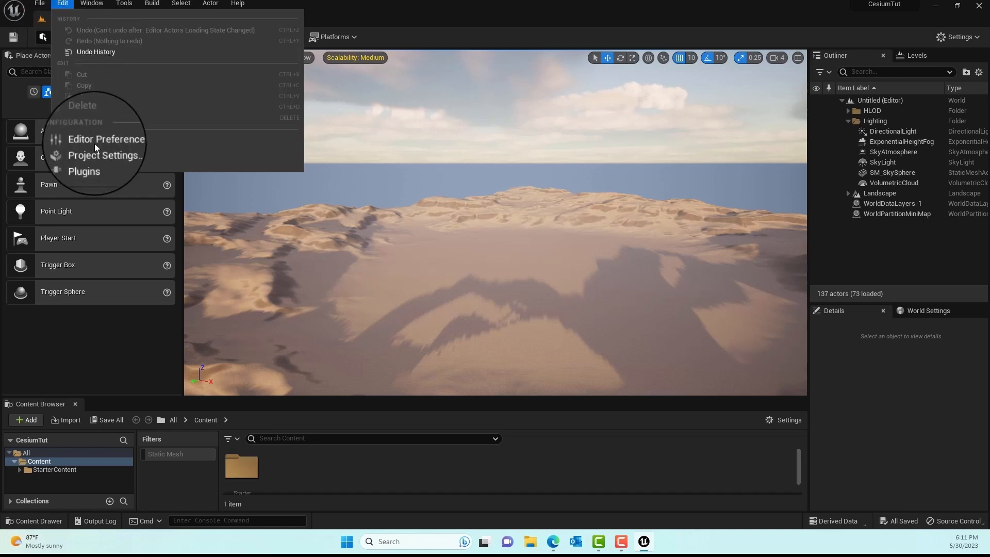
{"action": "left_click", "coordinate": [83, 171]}
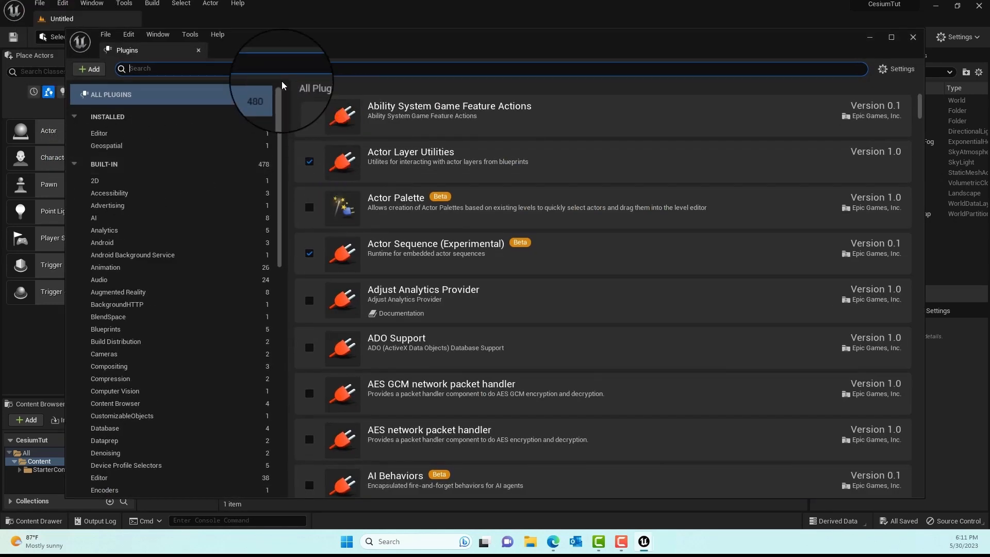
{"action": "type", "text": "cesiu"}
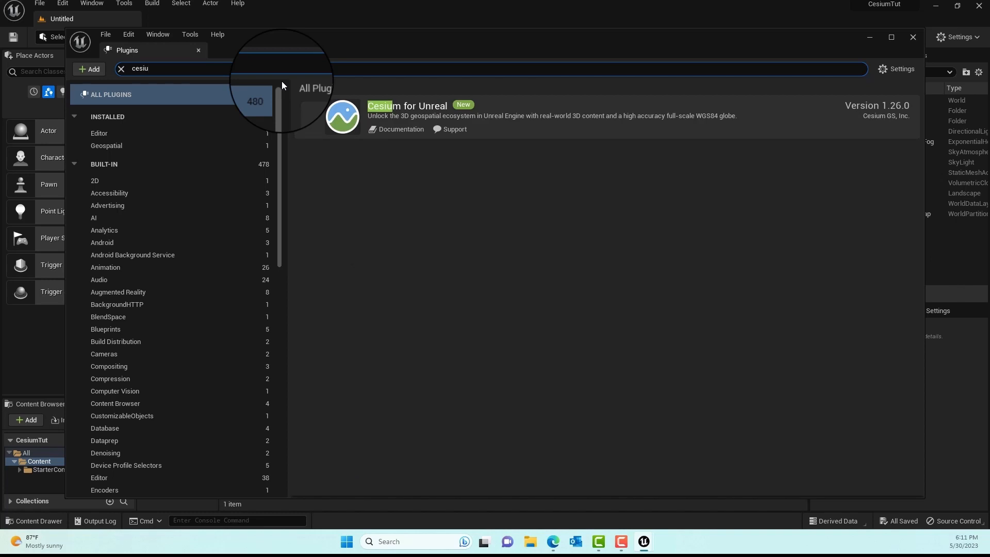
{"action": "left_click", "coordinate": [308, 117]}
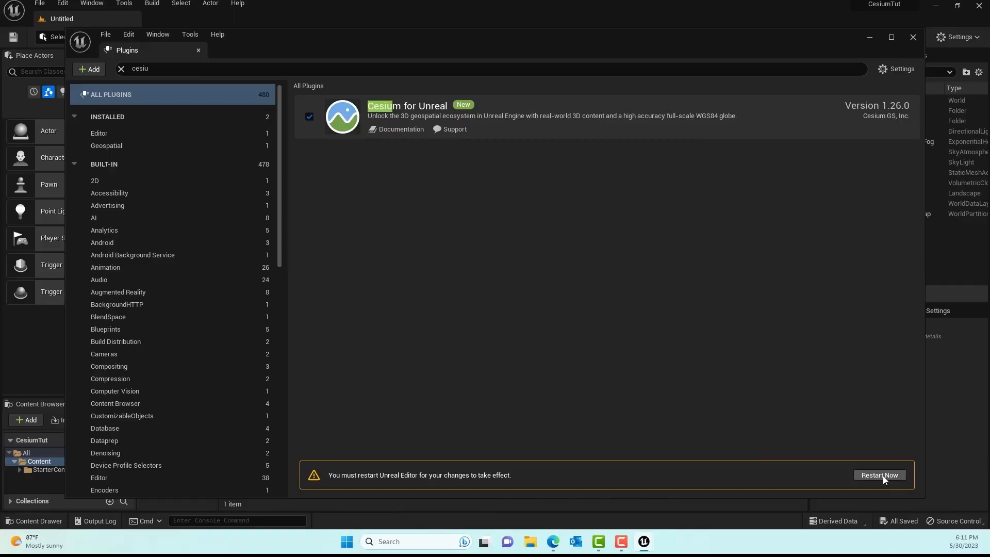
{"action": "left_click", "coordinate": [879, 474]}
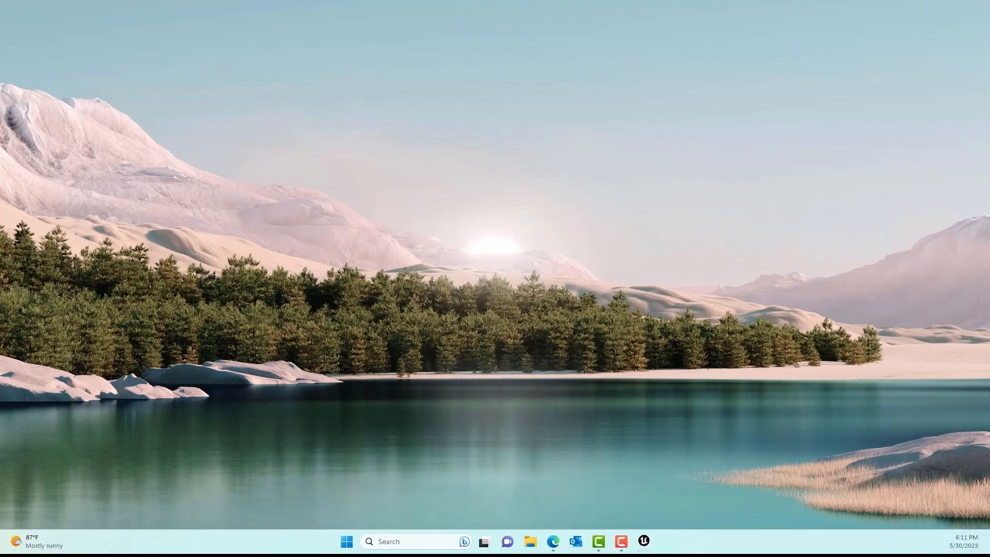
Step: Reset the editor to the default layout so the Cesium panel and New Level chooser appear
{"action": "left_click", "coordinate": [642, 542]}
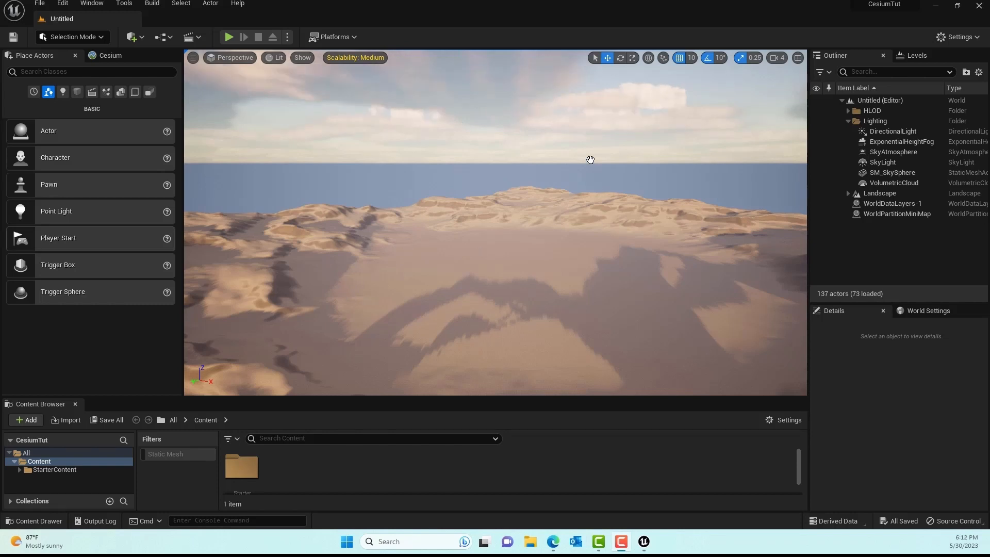
{"action": "left_click", "coordinate": [91, 4]}
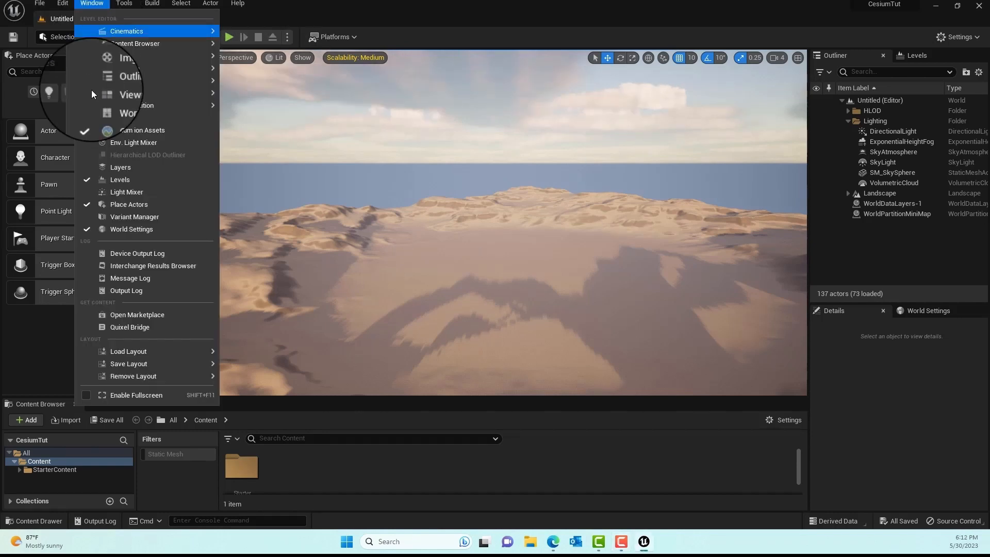
{"action": "mouse_move", "coordinate": [128, 350]}
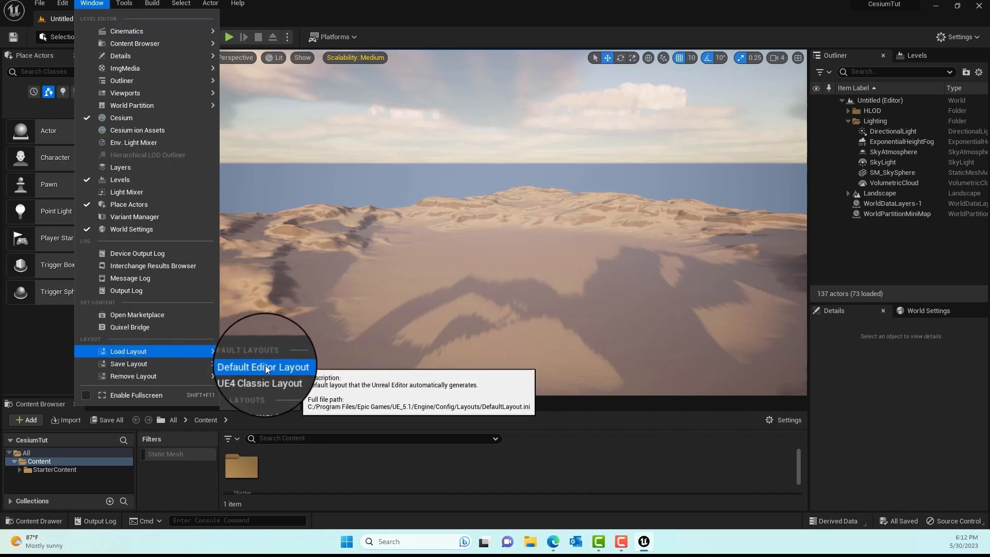
{"action": "left_click", "coordinate": [263, 367]}
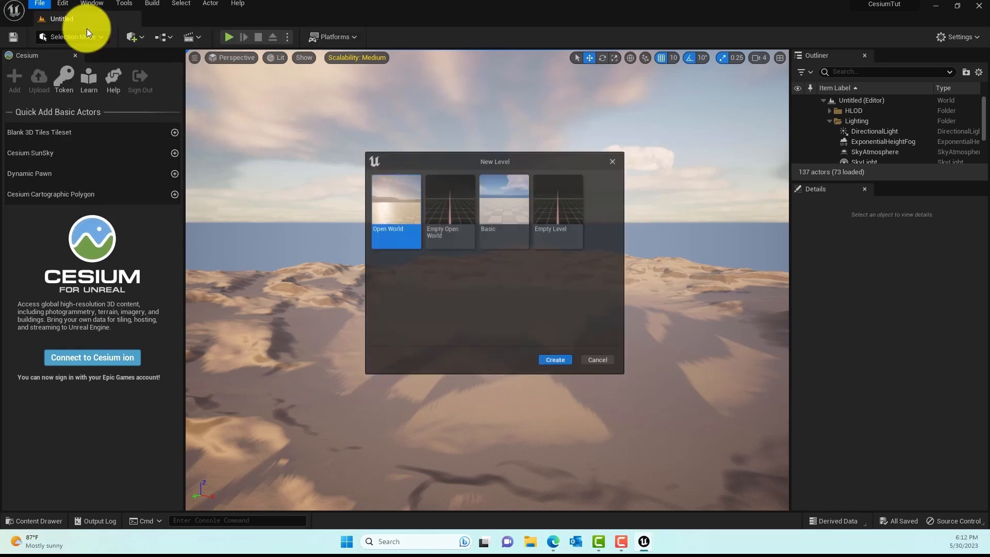
Step: Create an Empty Level, show the Content Drawer, and start Connect to Cesium ion
{"action": "left_click", "coordinate": [561, 195]}
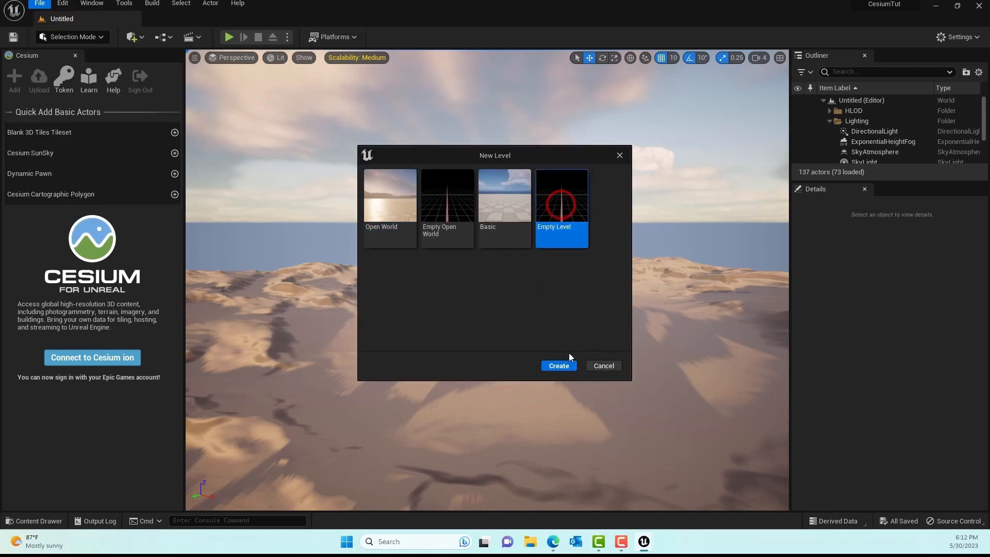
{"action": "left_click", "coordinate": [558, 365]}
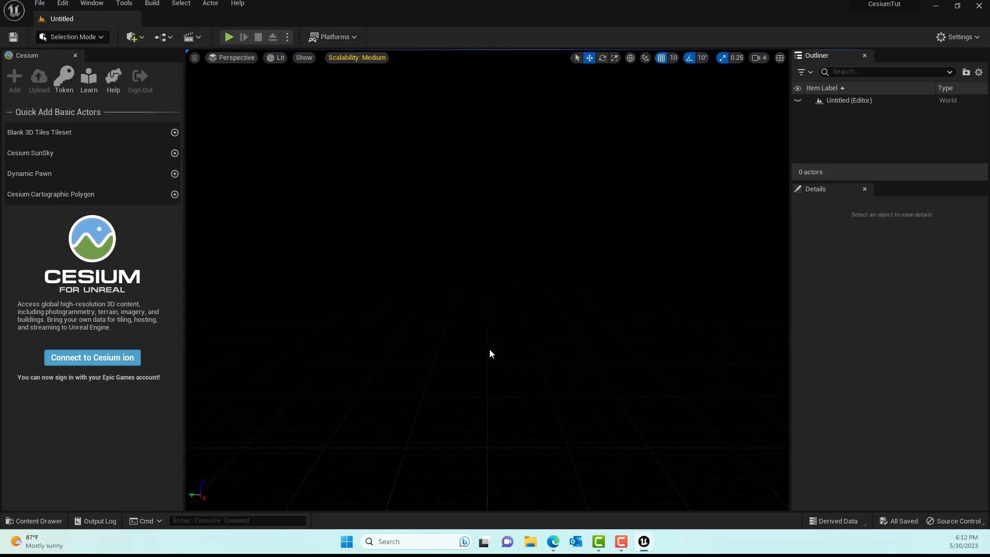
{"action": "left_click", "coordinate": [34, 520]}
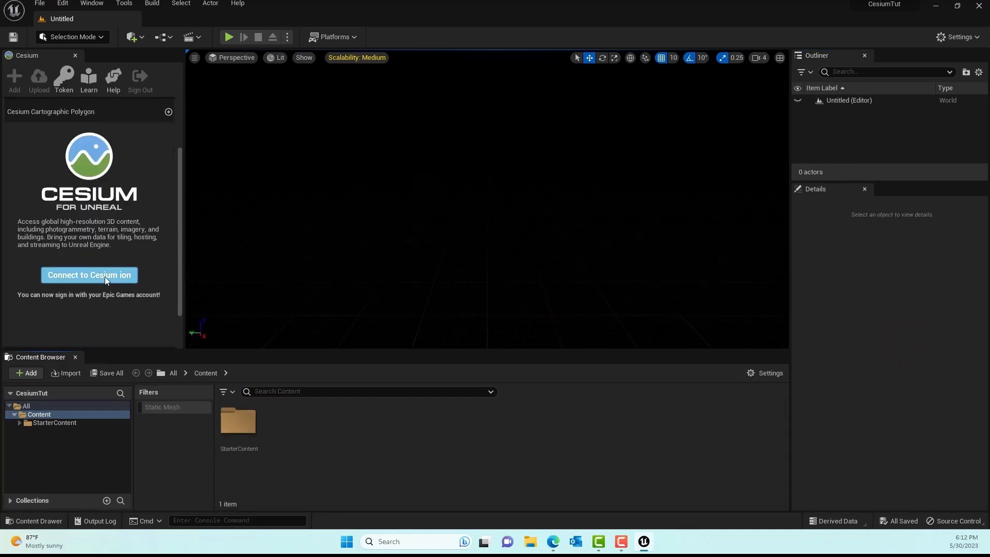
{"action": "left_click", "coordinate": [89, 274]}
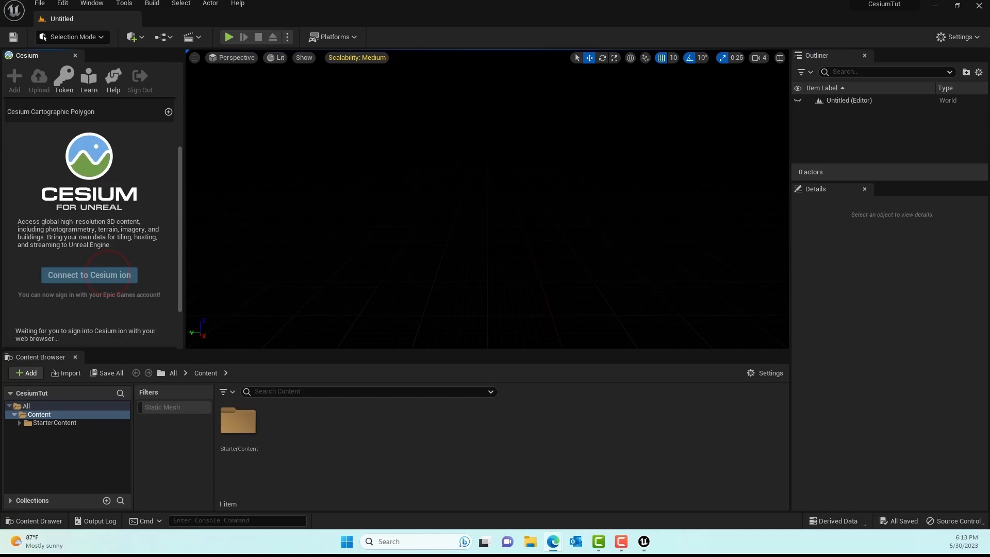
{"action": "left_click", "coordinate": [89, 274]}
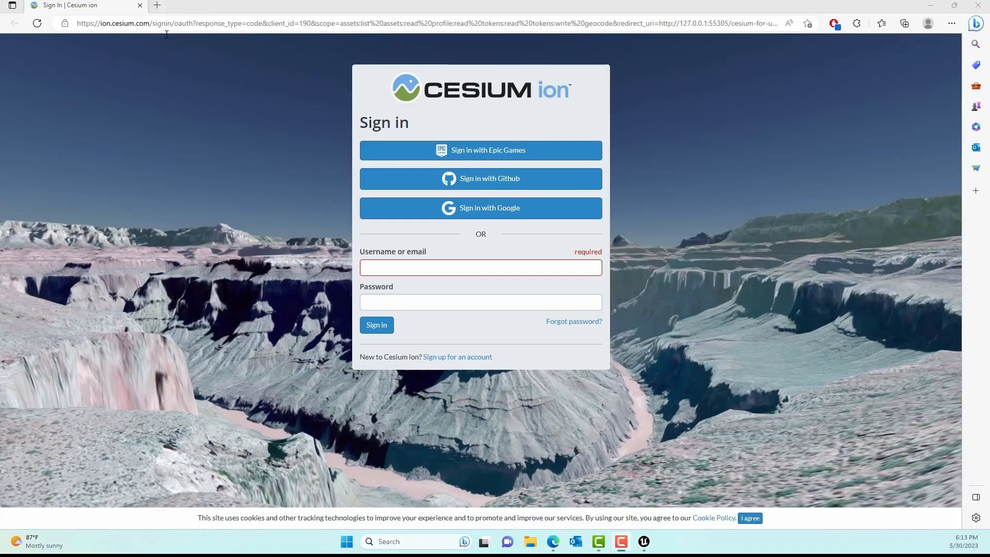
Step: Sign in to Cesium ion with Epic Games and allow the permissions Cesium for Unreal requests
{"action": "left_click", "coordinate": [480, 151]}
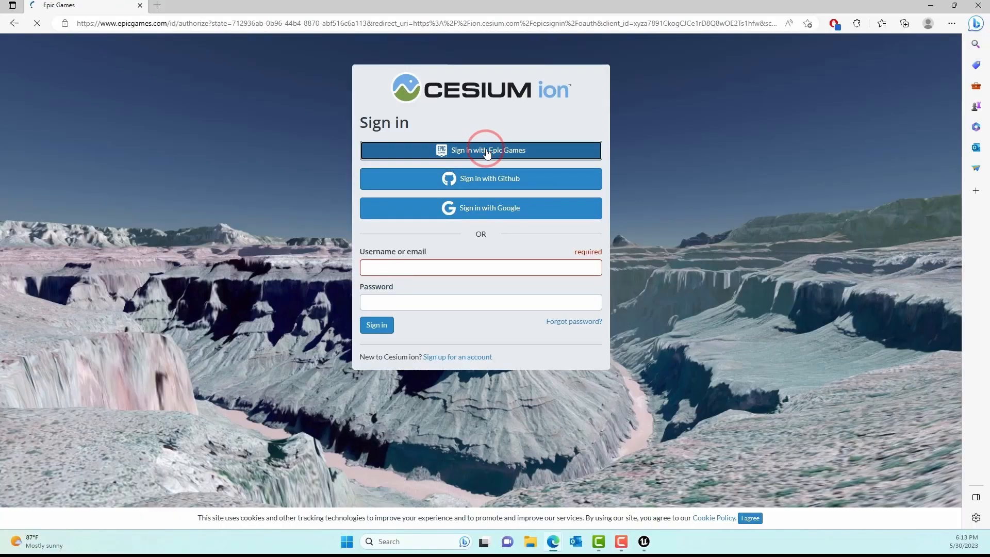
{"action": "left_click", "coordinate": [480, 150]}
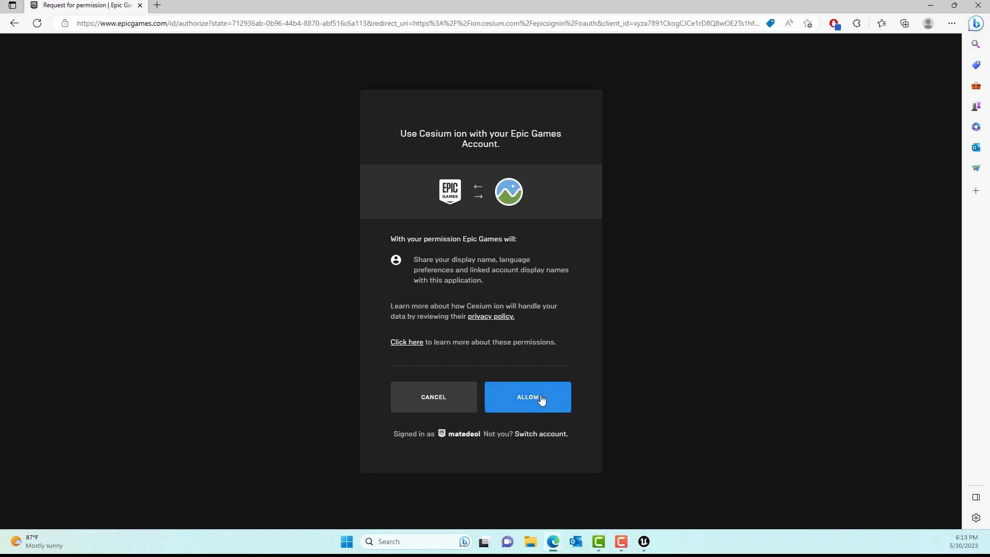
{"action": "left_click", "coordinate": [527, 396]}
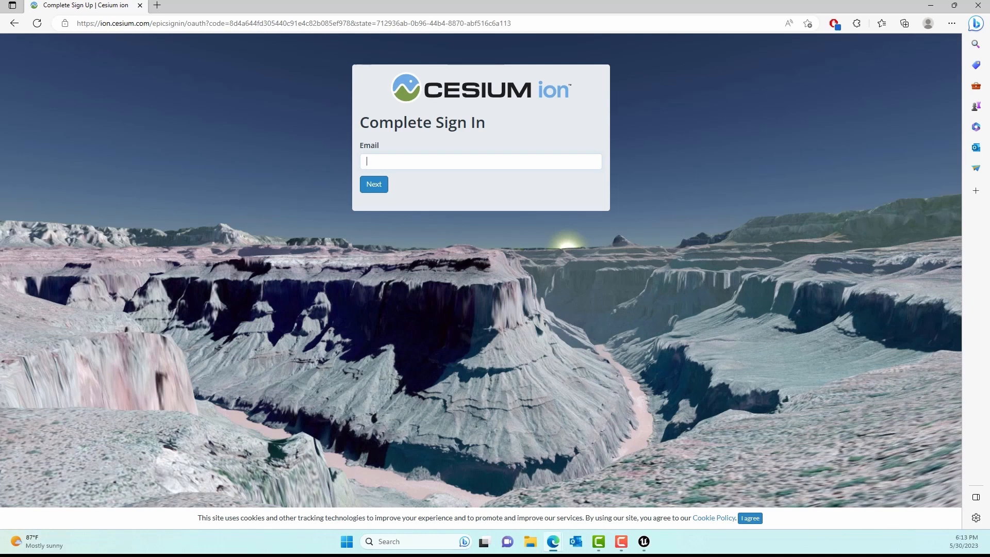
{"action": "left_click", "coordinate": [373, 183]}
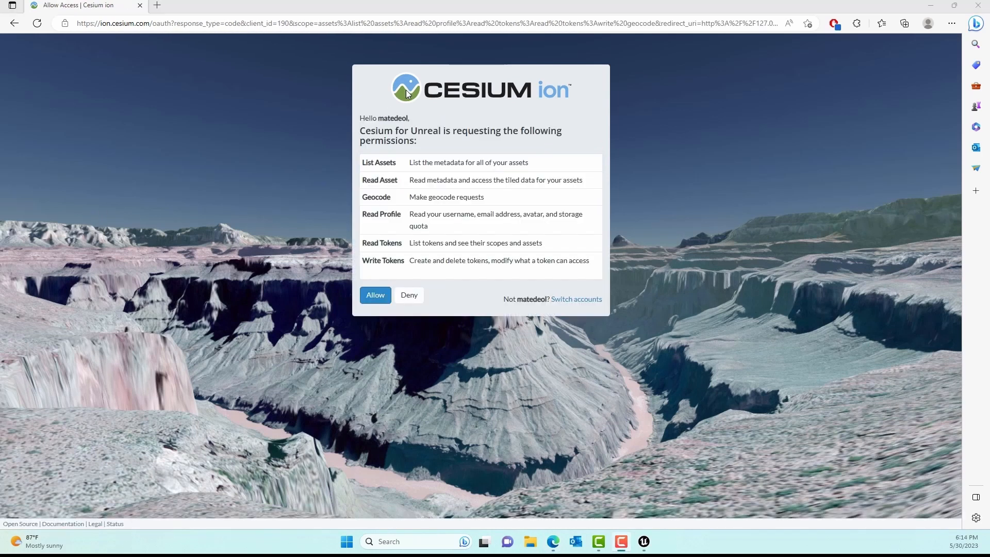
{"action": "left_click", "coordinate": [374, 295]}
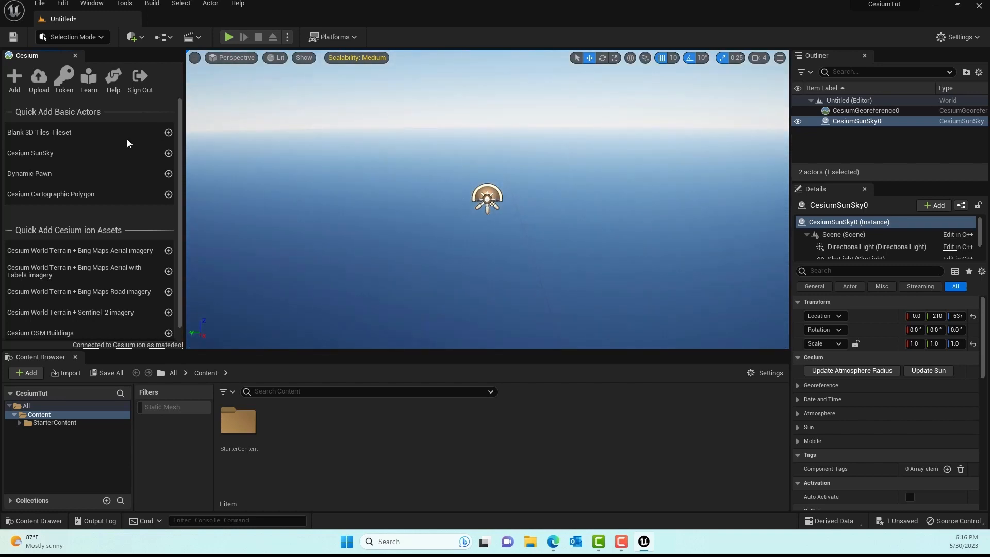
{"action": "mouse_move", "coordinate": [55, 145]}
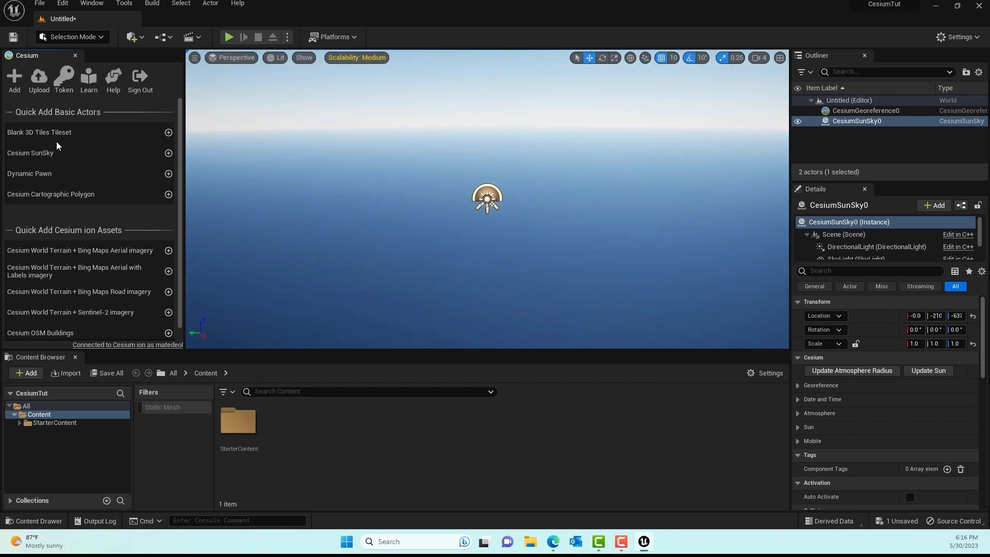
Step: Open the Map Tiles API 'Set up your Google Cloud project' documentation page
{"action": "left_click", "coordinate": [168, 132]}
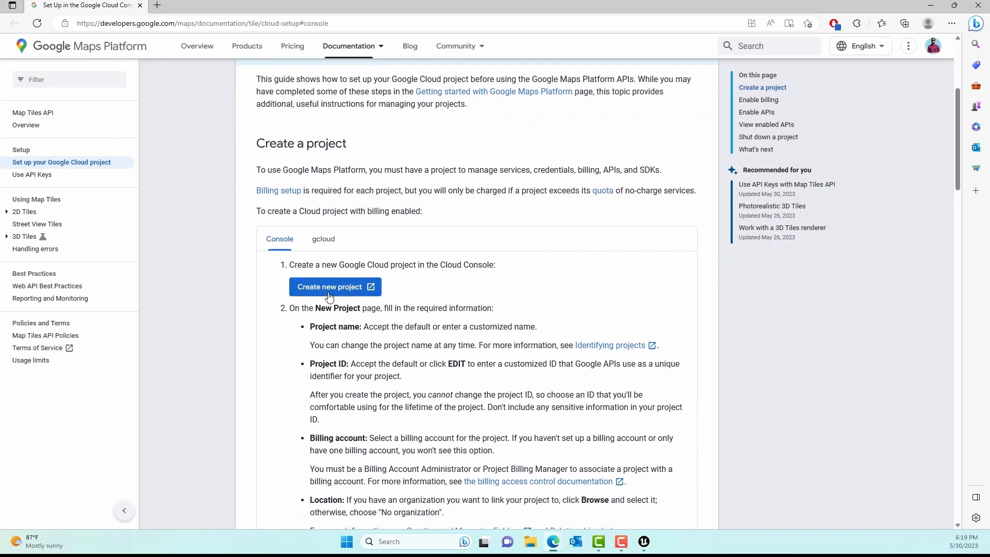
Step: Create a new Google Cloud project named CesiumMaps
{"action": "left_click", "coordinate": [329, 286]}
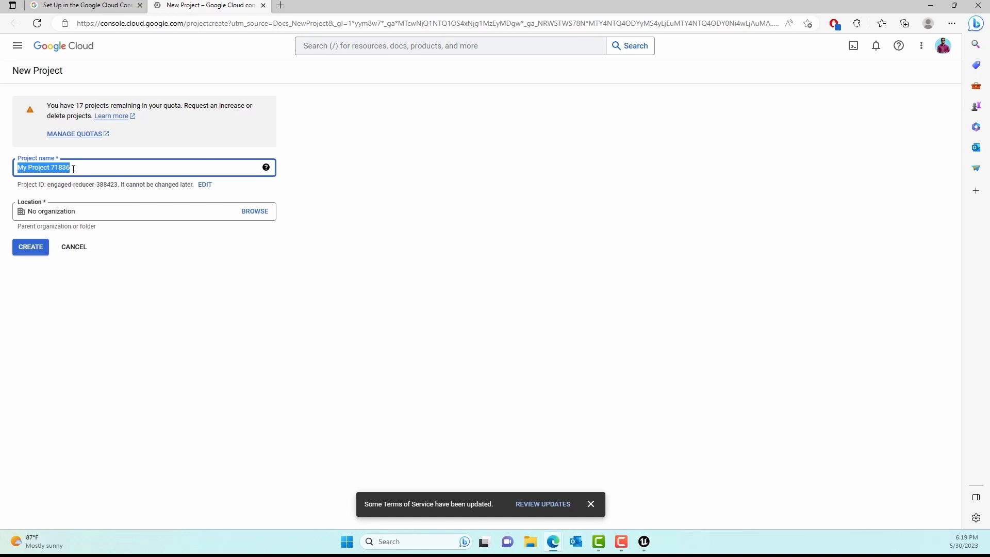
{"action": "mouse_move", "coordinate": [72, 165]}
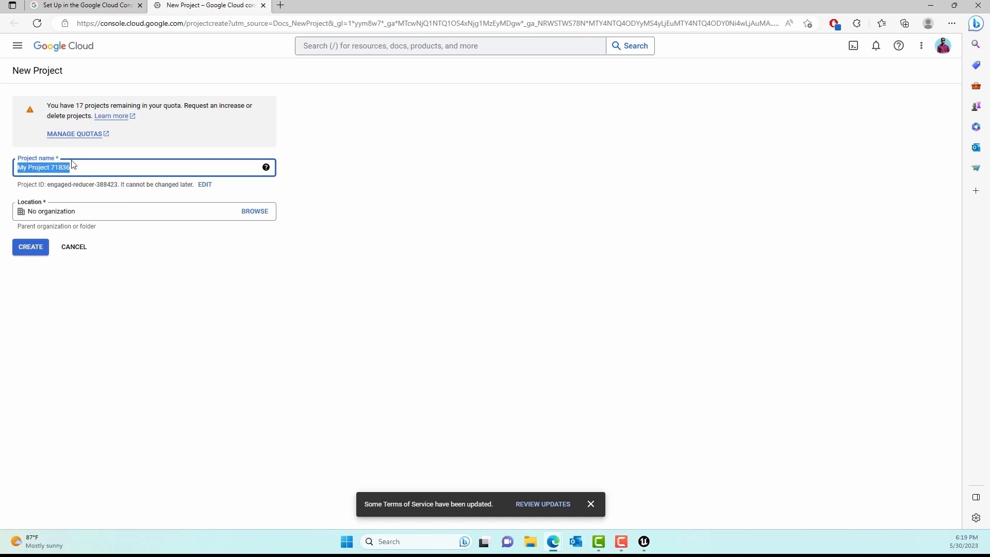
{"action": "type", "text": "C"}
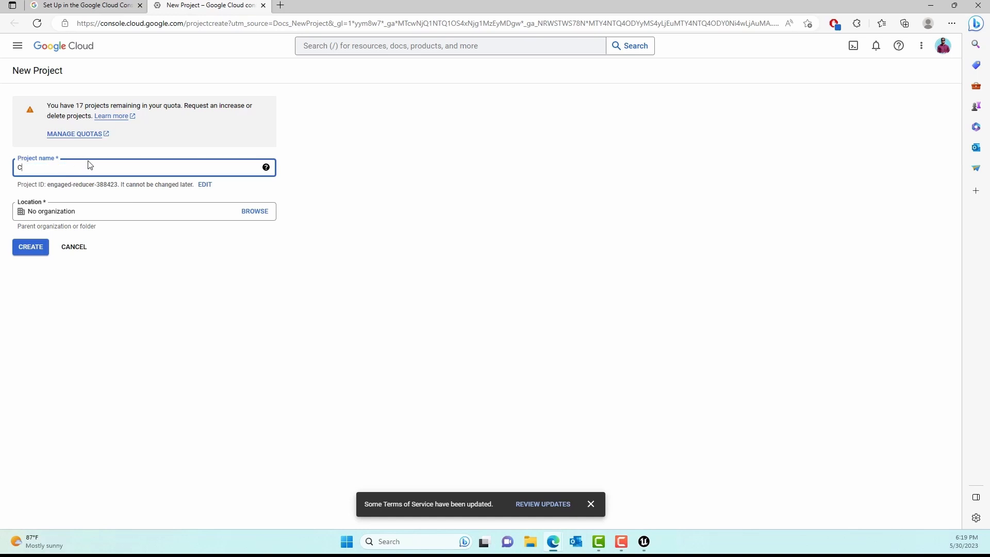
{"action": "type", "text": "esiumMaps"}
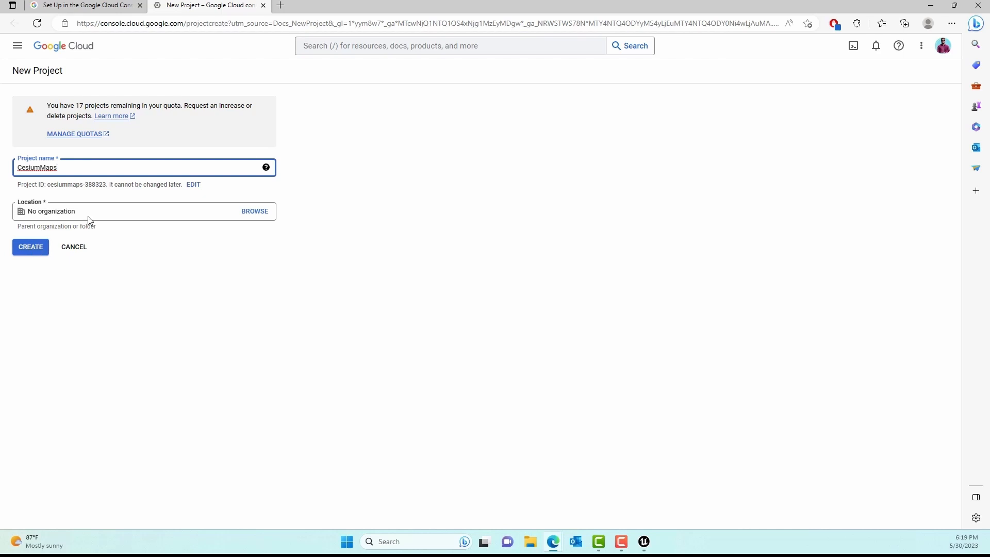
{"action": "left_click", "coordinate": [29, 247]}
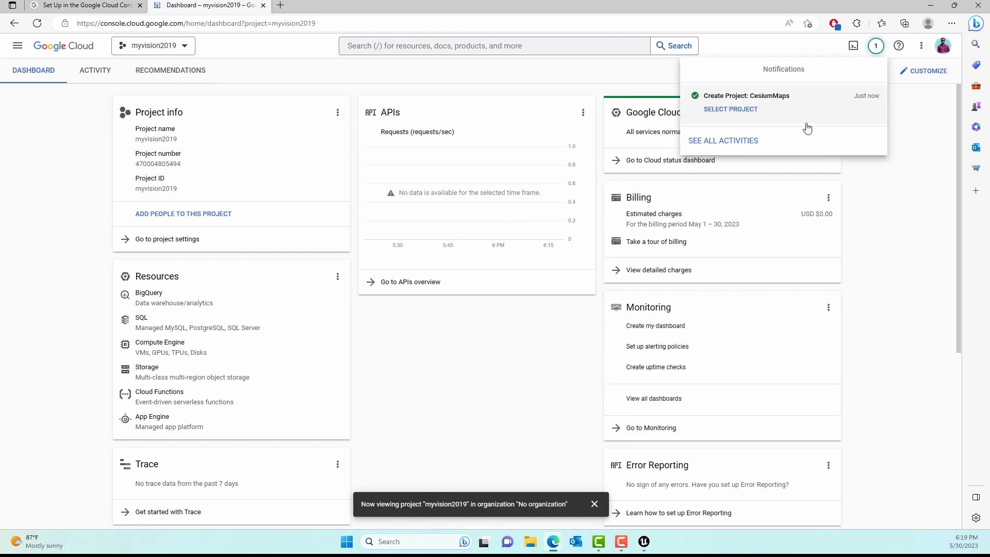
Step: Switch to the CesiumMaps project and go to Billing in the navigation menu
{"action": "left_click", "coordinate": [730, 109]}
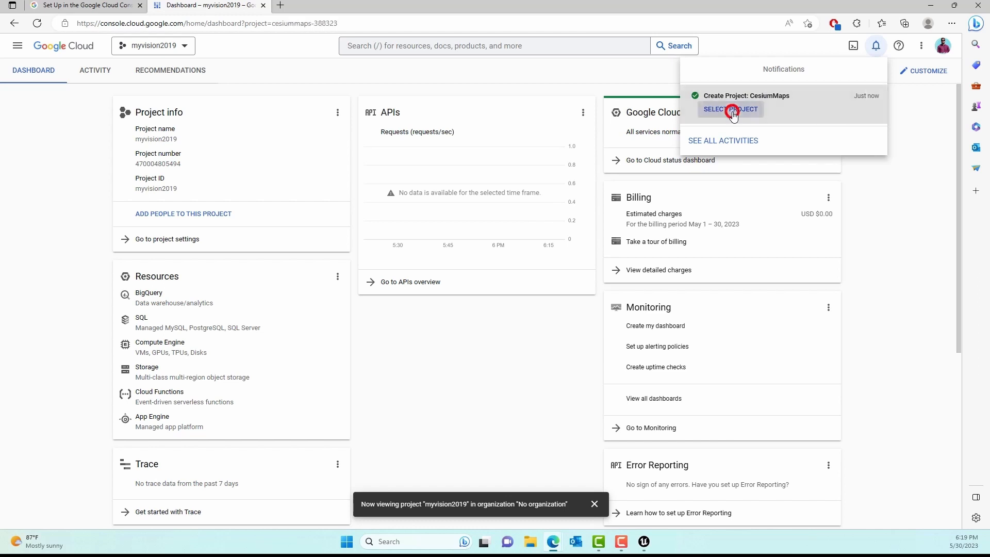
{"action": "left_click", "coordinate": [730, 109]}
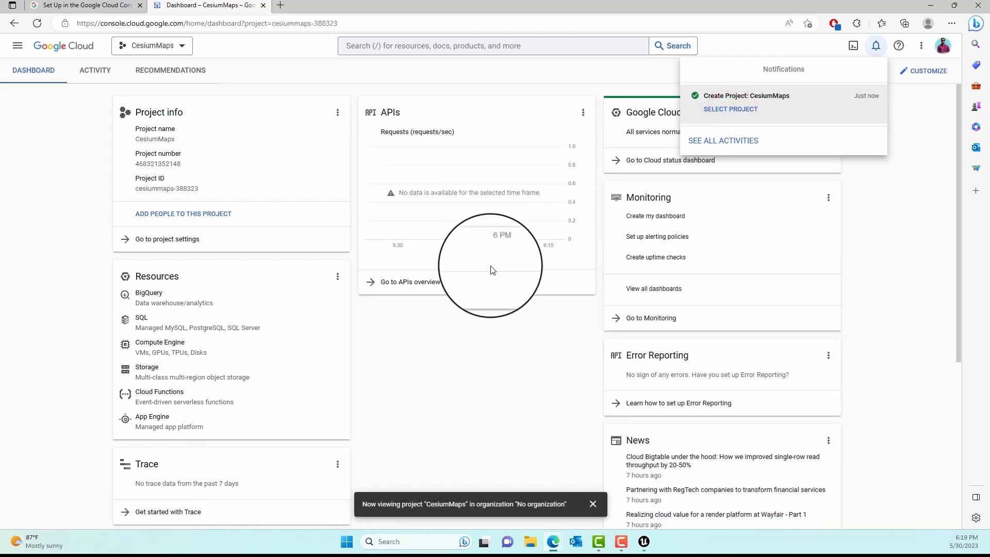
{"action": "left_click", "coordinate": [17, 45]}
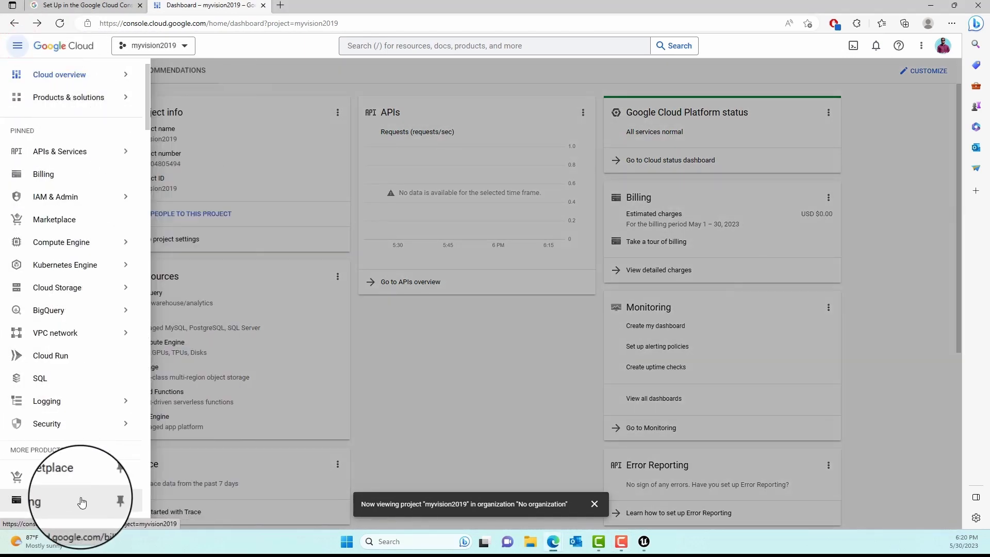
{"action": "scroll", "scroll_direction": "down", "scroll_amount": 3}
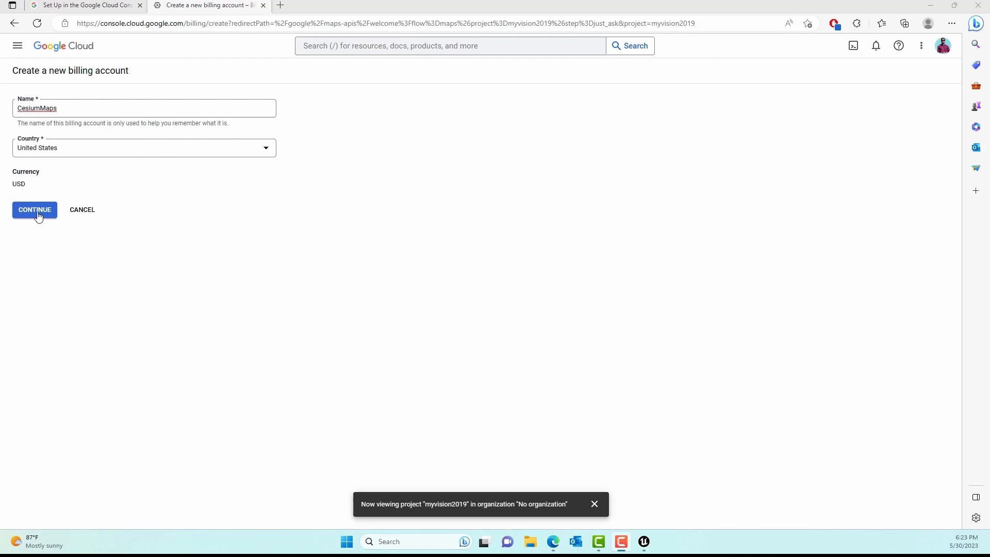
Step: Visit the Maps Platform Credentials page, return to Overview, and search for 'map tiles'
{"action": "left_click", "coordinate": [34, 209]}
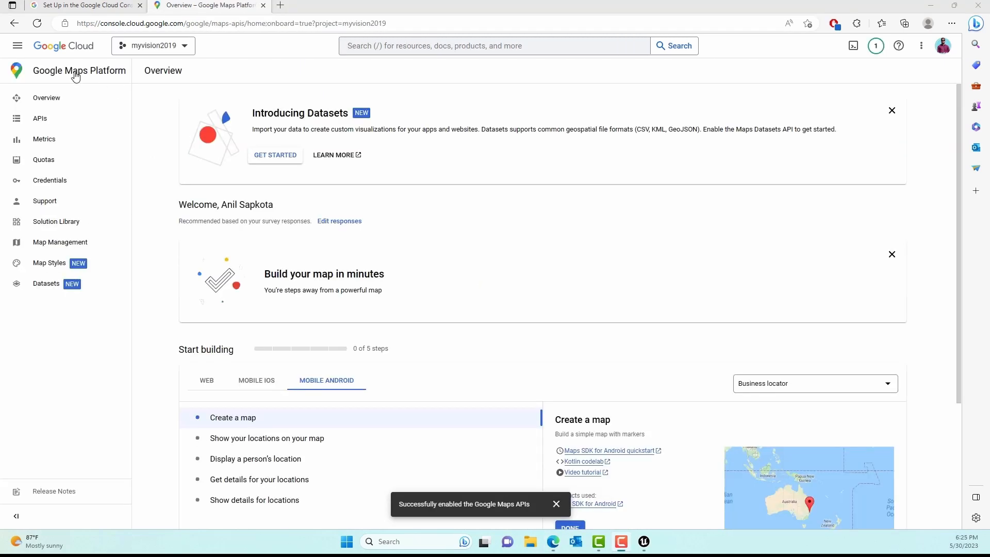
{"action": "left_click", "coordinate": [49, 179]}
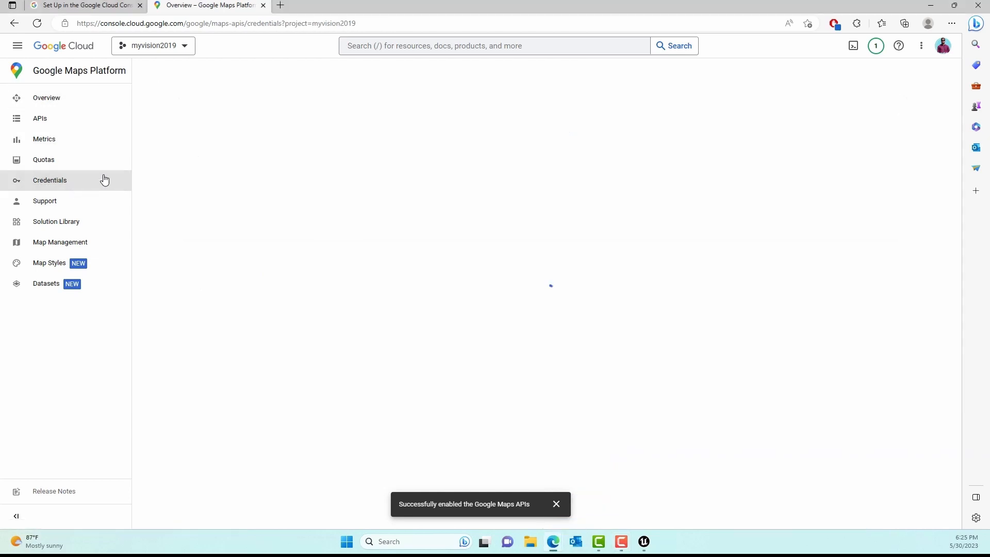
{"action": "left_click", "coordinate": [50, 179]}
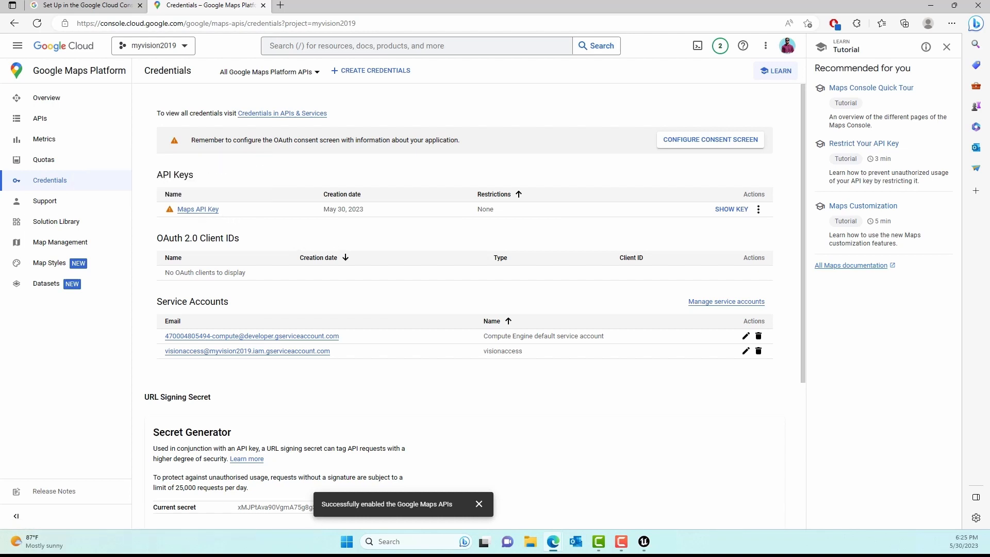
{"action": "type", "text": "map tiles"}
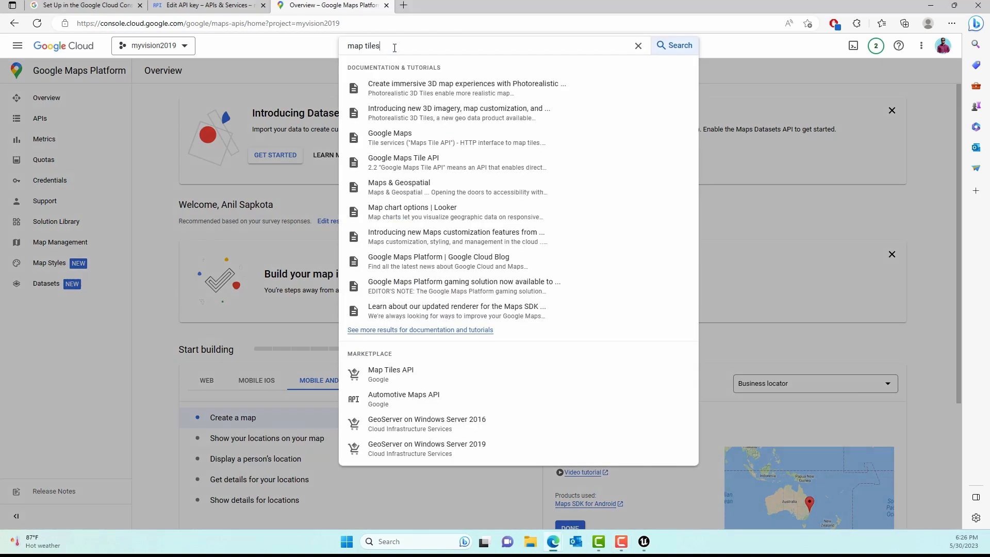
Step: Enable the Map Tiles API from its Marketplace page and return to the enabled APIs list
{"action": "left_click", "coordinate": [390, 373]}
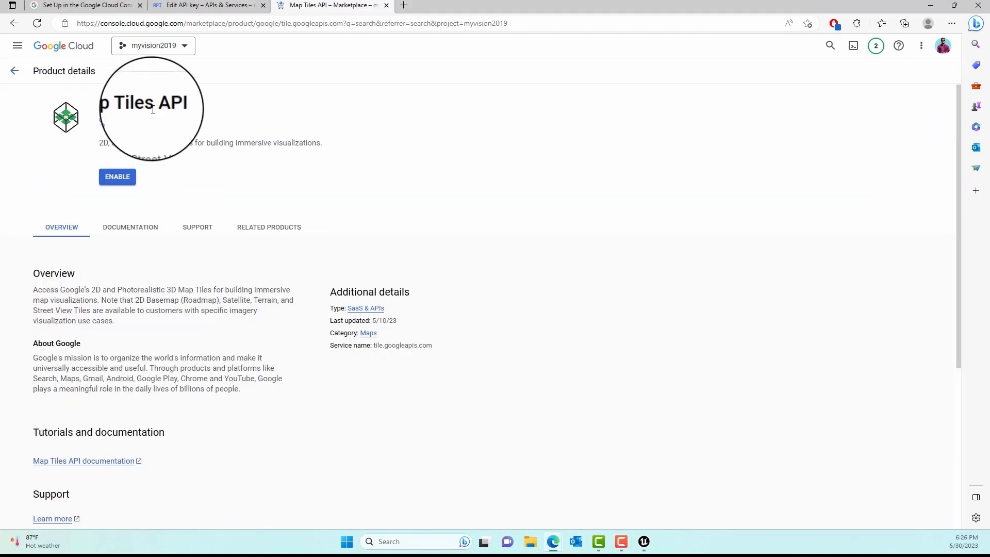
{"action": "mouse_move", "coordinate": [118, 175]}
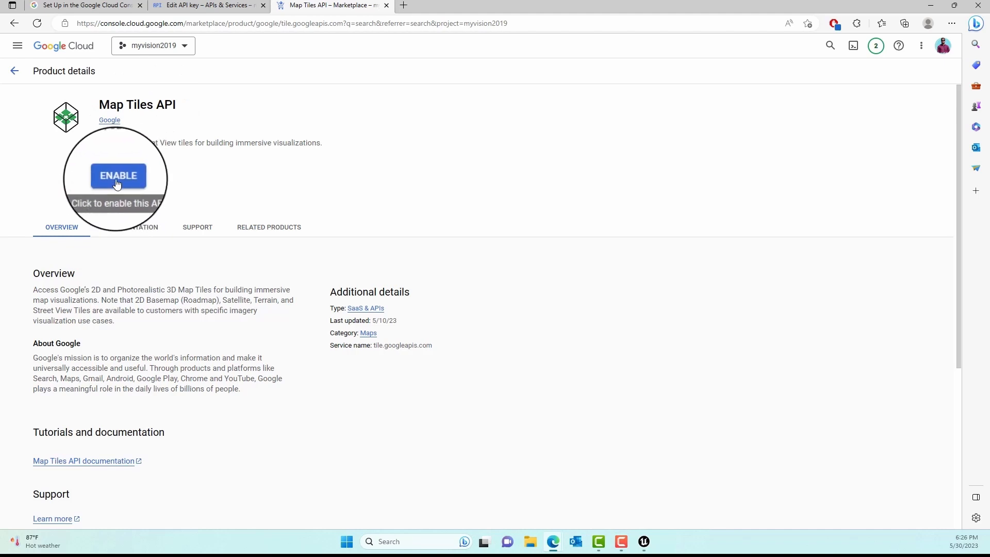
{"action": "left_click", "coordinate": [118, 176]}
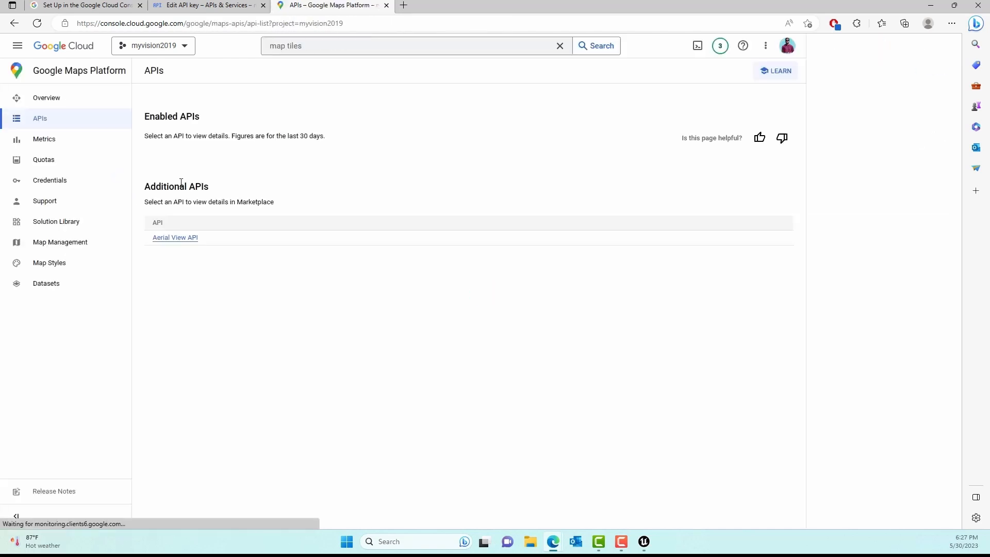
{"action": "left_click", "coordinate": [775, 70]}
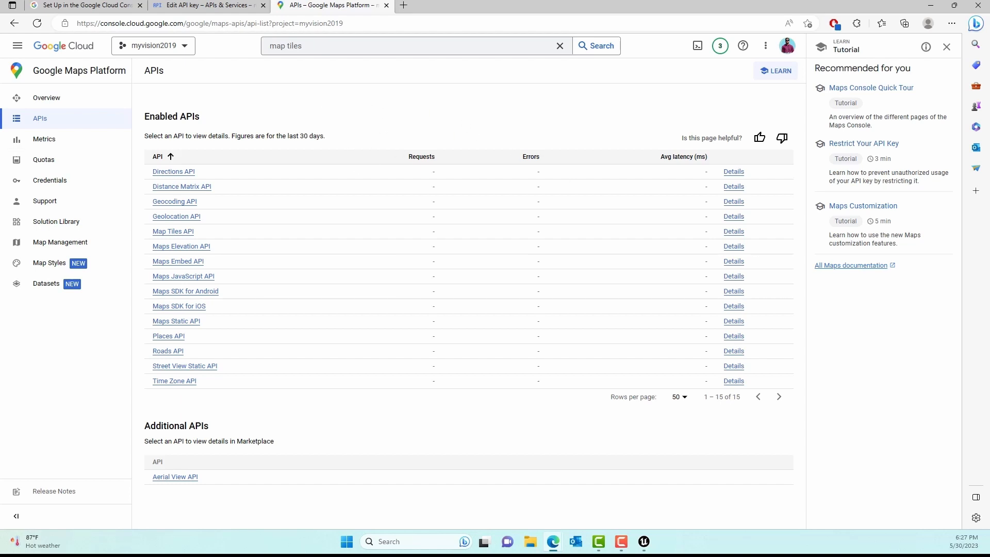
Step: Reveal the Maps API Key on the Credentials page, copy it, and dismiss the key window
{"action": "left_click", "coordinate": [50, 180]}
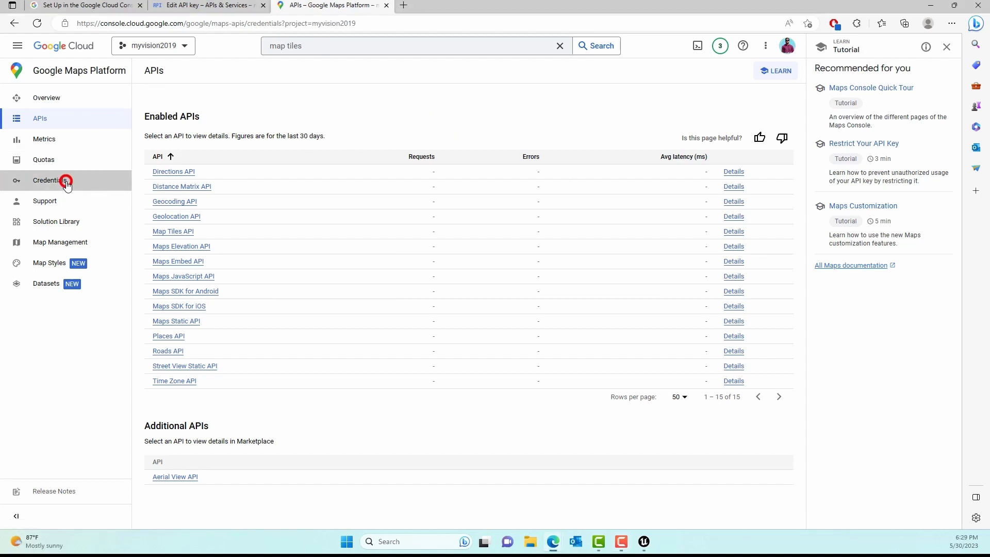
{"action": "left_click", "coordinate": [49, 179]}
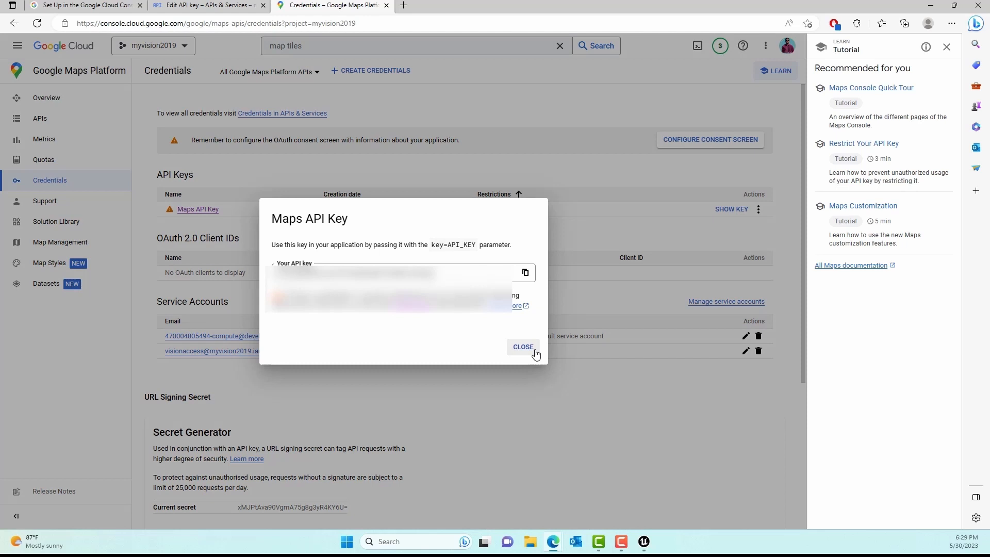
{"action": "left_click", "coordinate": [522, 346]}
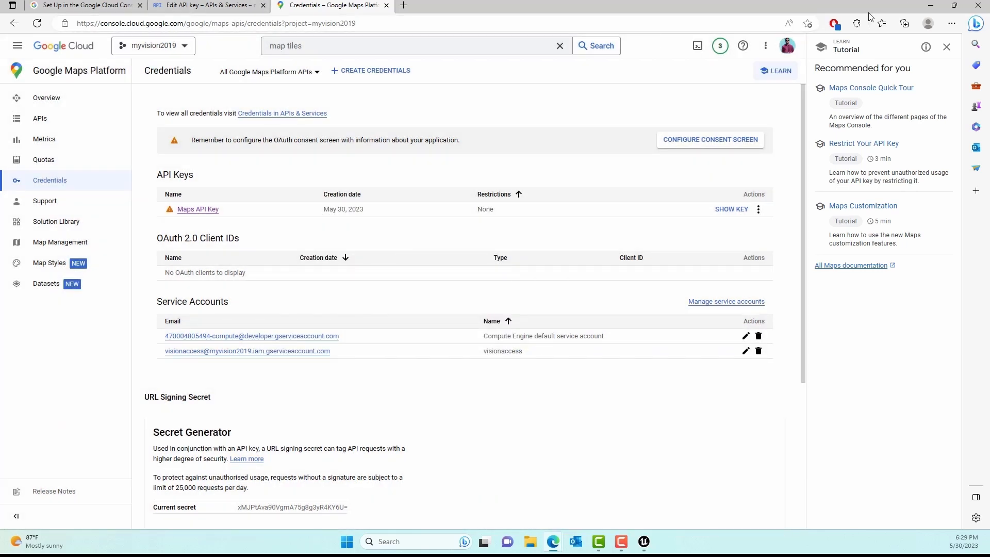
{"action": "mouse_move", "coordinate": [930, 7]}
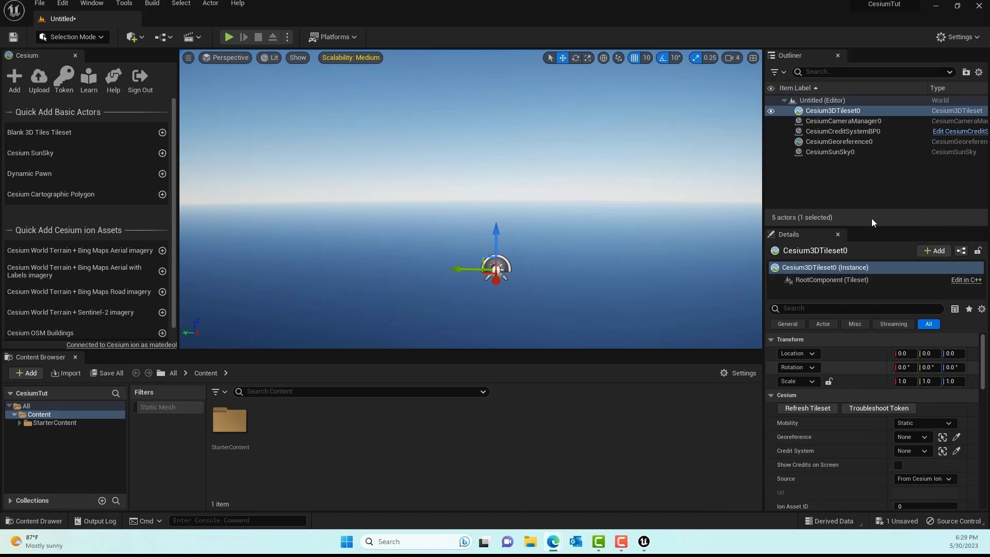
{"action": "mouse_move", "coordinate": [833, 110]}
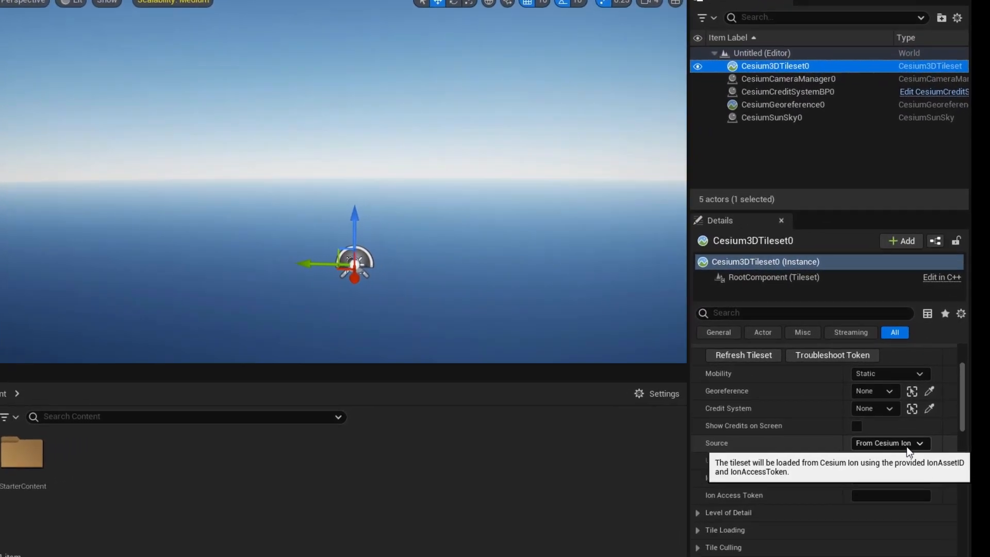
Step: Set Cesium3DTileset0's Source to 'From Url' instead of 'From Cesium Ion'
{"action": "left_click", "coordinate": [890, 442]}
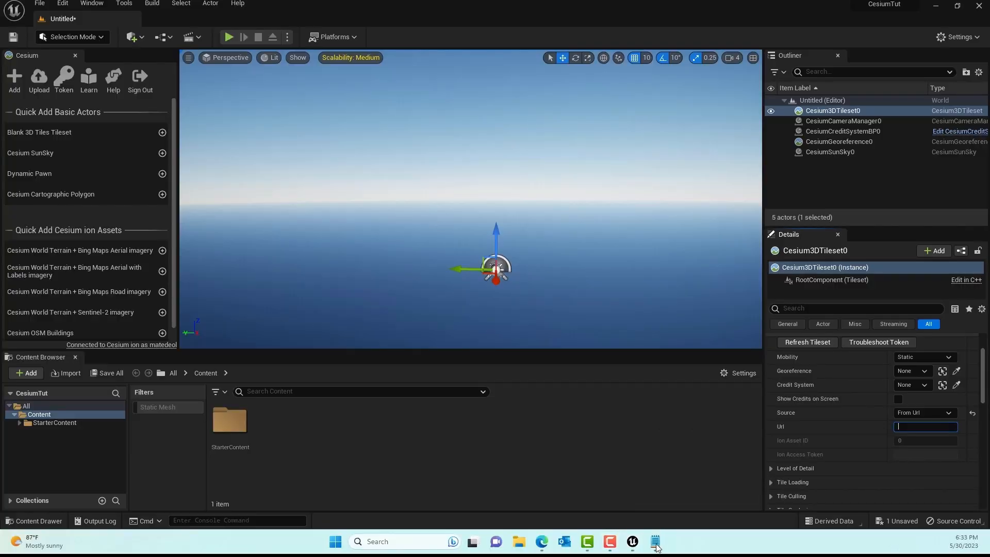
{"action": "mouse_move", "coordinate": [656, 542]}
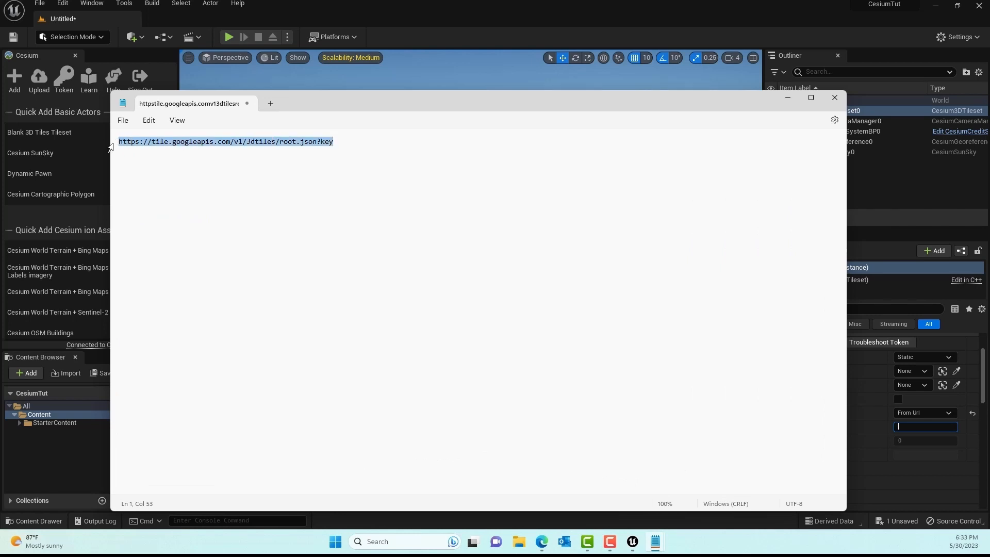
{"action": "mouse_move", "coordinate": [749, 125]}
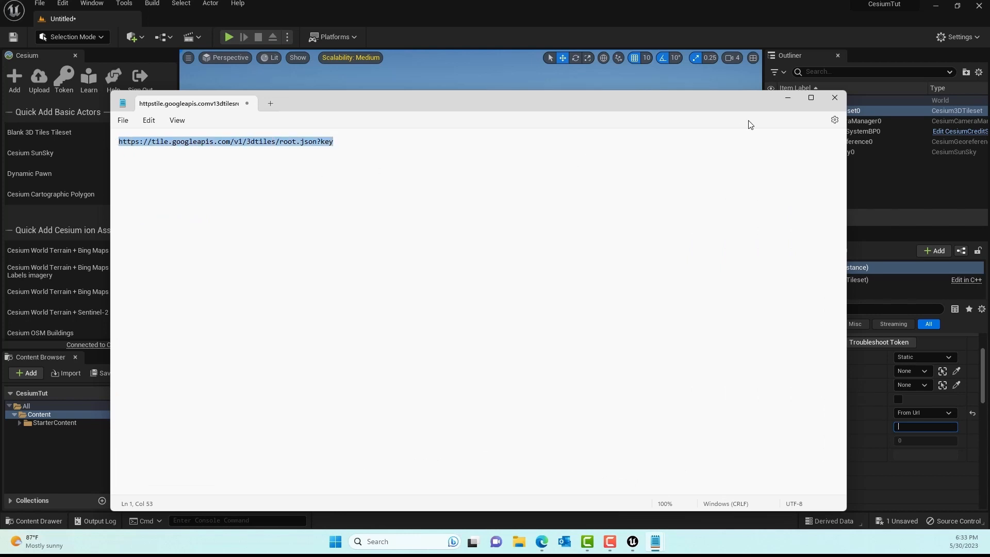
Step: Close Notepad and fill the Url field with the Google '/3dtiles/root.json?key' address
{"action": "left_click", "coordinate": [834, 97]}
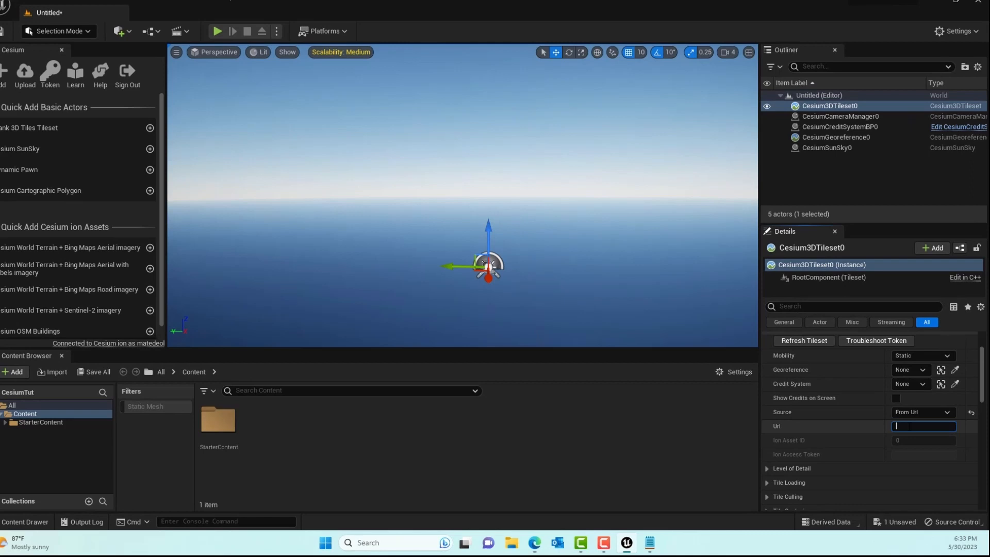
{"action": "type", "text": "1/3dtiles/root.json?key"}
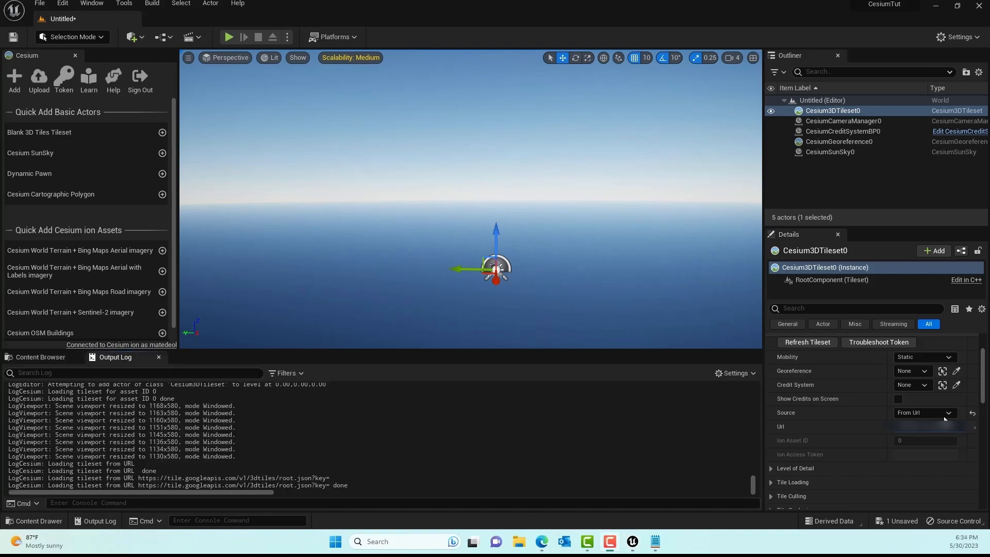
{"action": "mouse_move", "coordinate": [931, 426]}
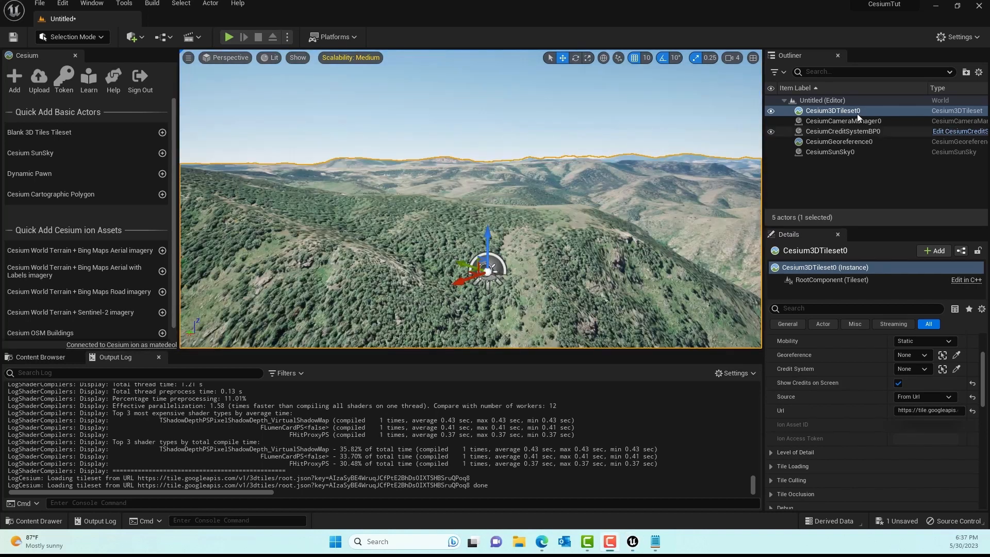
Step: Append the API key to the tileset URL and enable Show Credits on Screen
{"action": "left_click", "coordinate": [838, 135]}
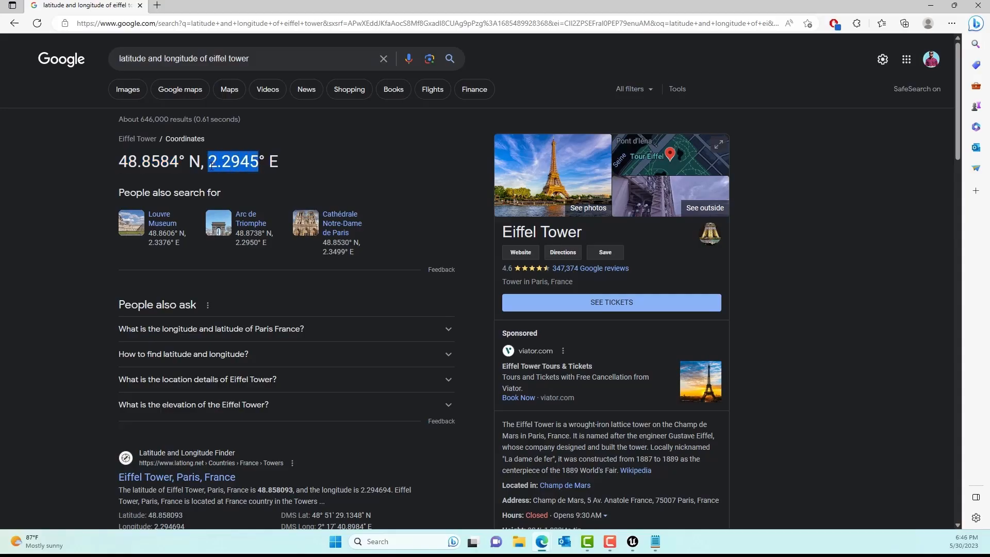
Step: Copy the Eiffel Tower longitude 2.2945 from the Google coordinates result
{"action": "right_click", "coordinate": [229, 162]}
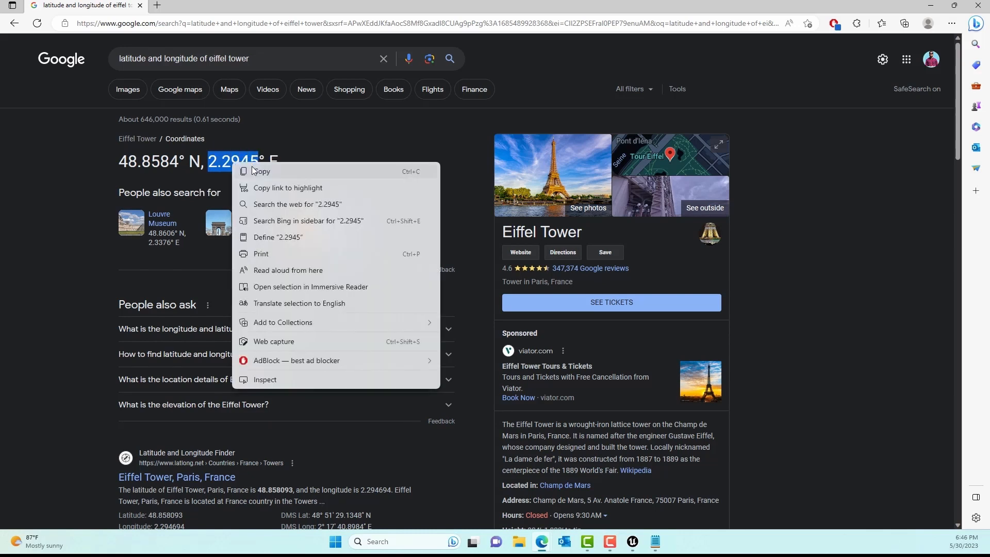